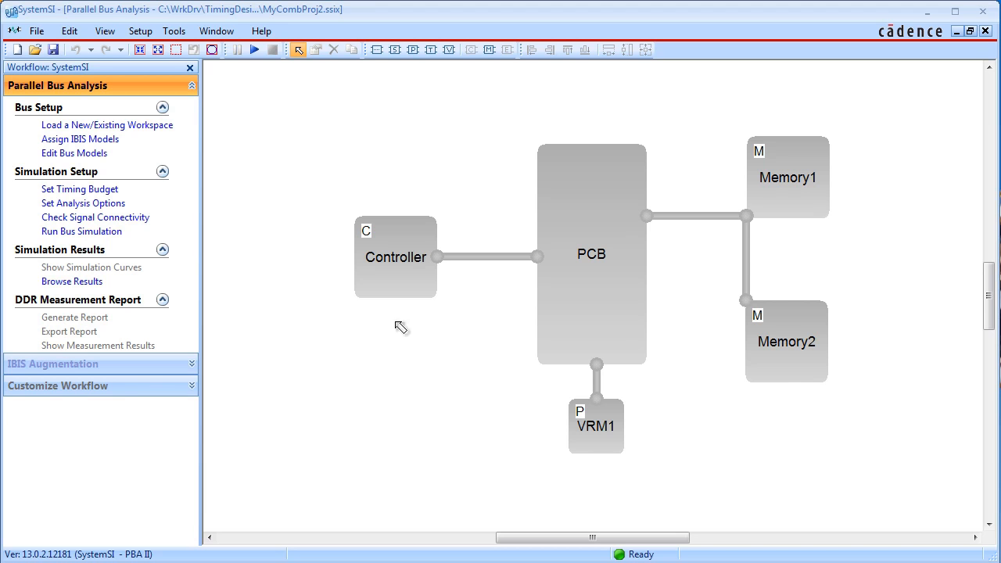
{"action": "mouse_move", "coordinate": [719, 366]}
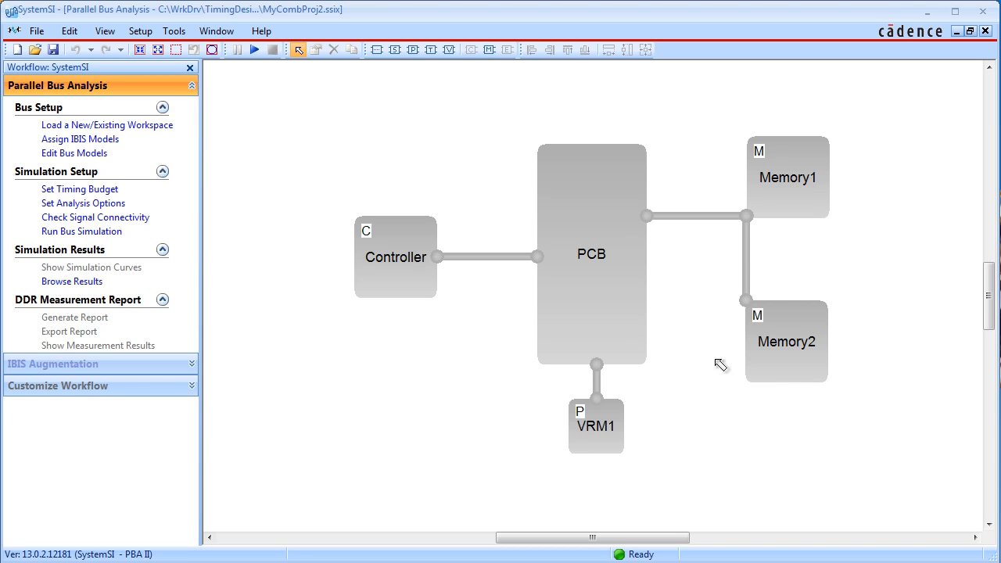
{"action": "mouse_move", "coordinate": [473, 370]}
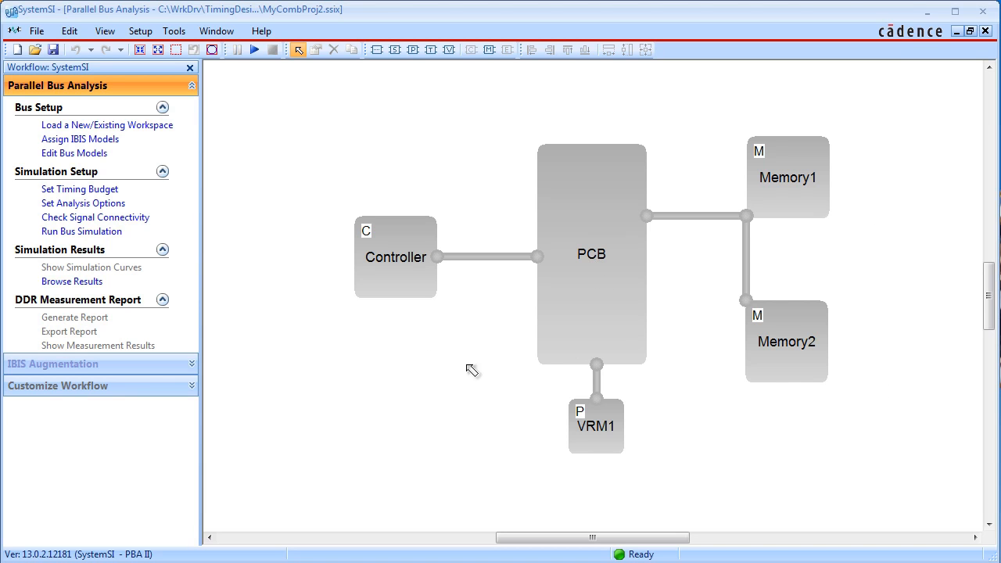
{"action": "mouse_move", "coordinate": [431, 369]}
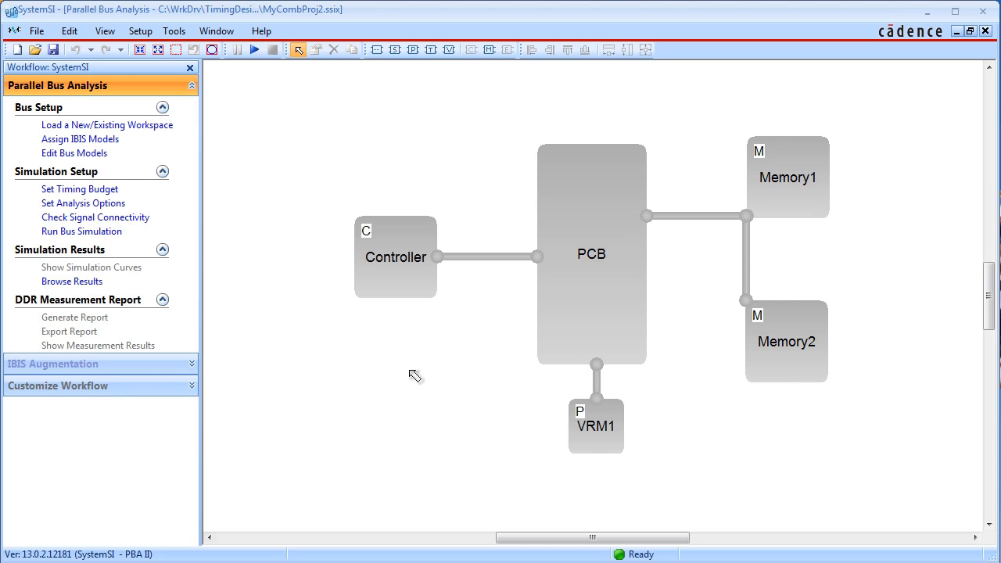
{"action": "mouse_move", "coordinate": [390, 316]}
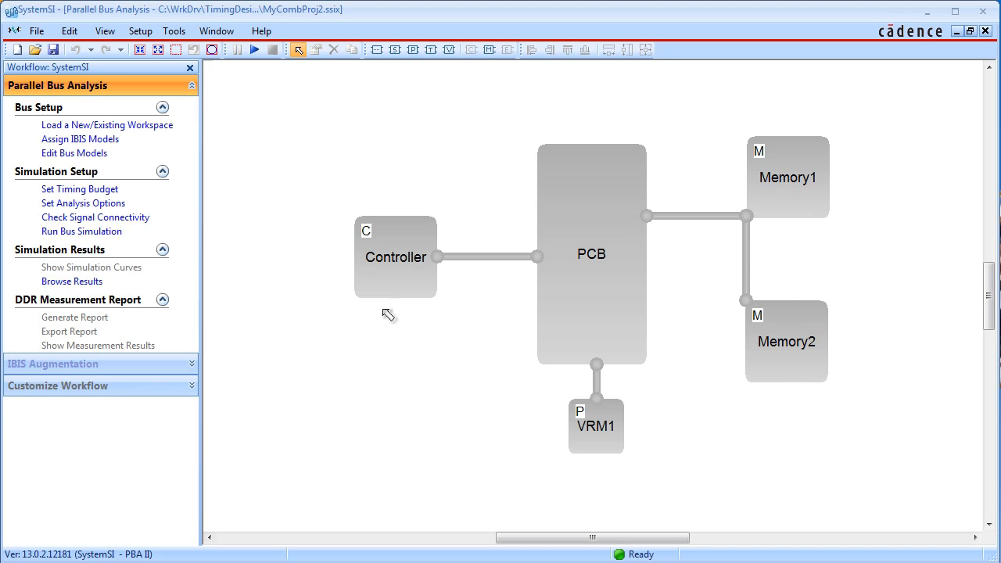
{"action": "mouse_move", "coordinate": [520, 338]}
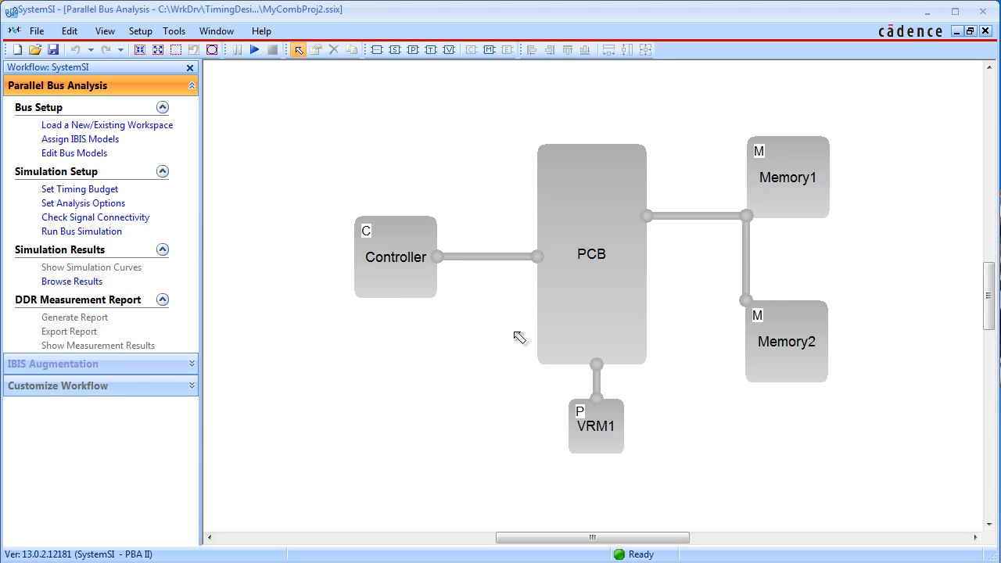
{"action": "mouse_move", "coordinate": [500, 329]}
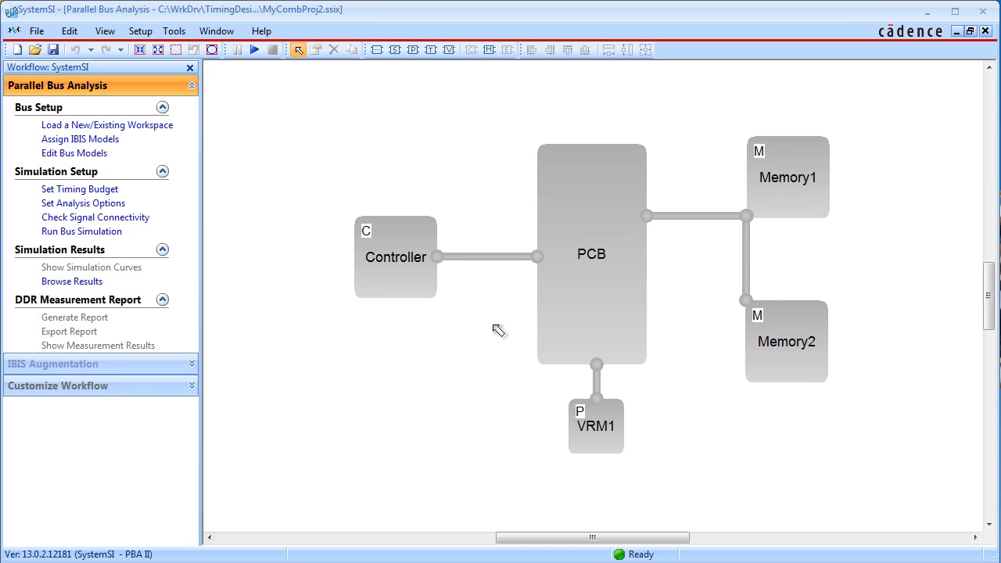
{"action": "mouse_move", "coordinate": [632, 454]}
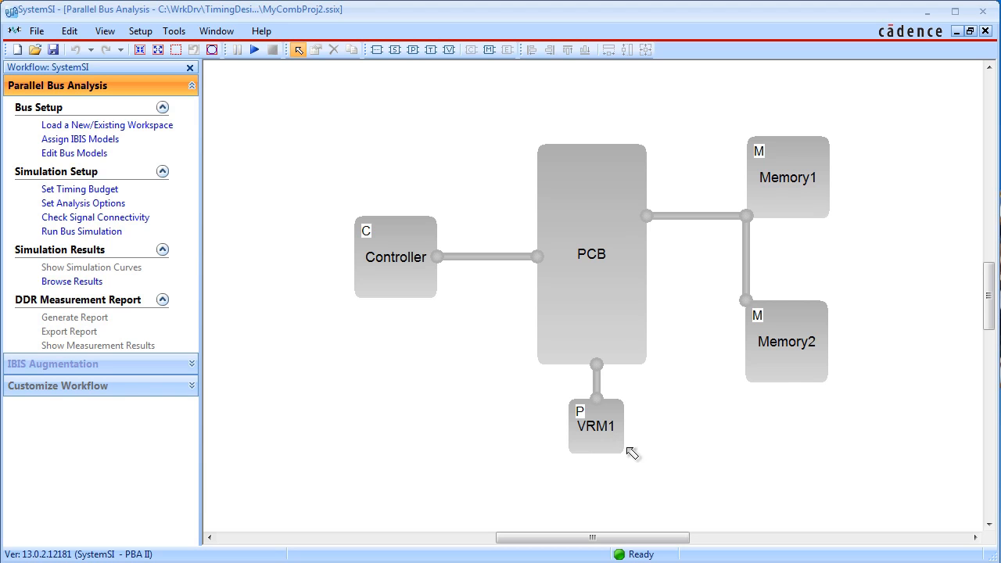
{"action": "mouse_move", "coordinate": [582, 441]}
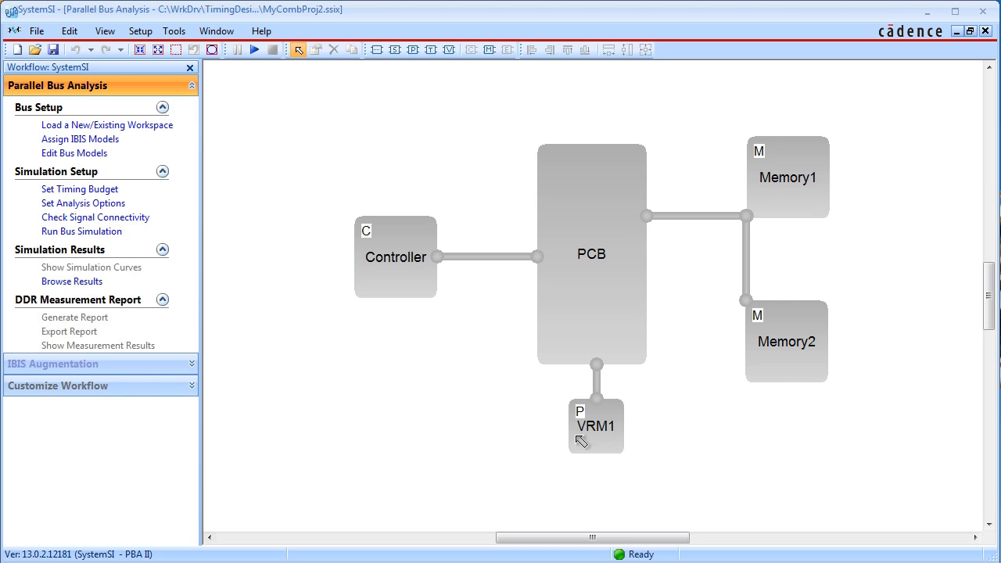
{"action": "mouse_move", "coordinate": [613, 447]}
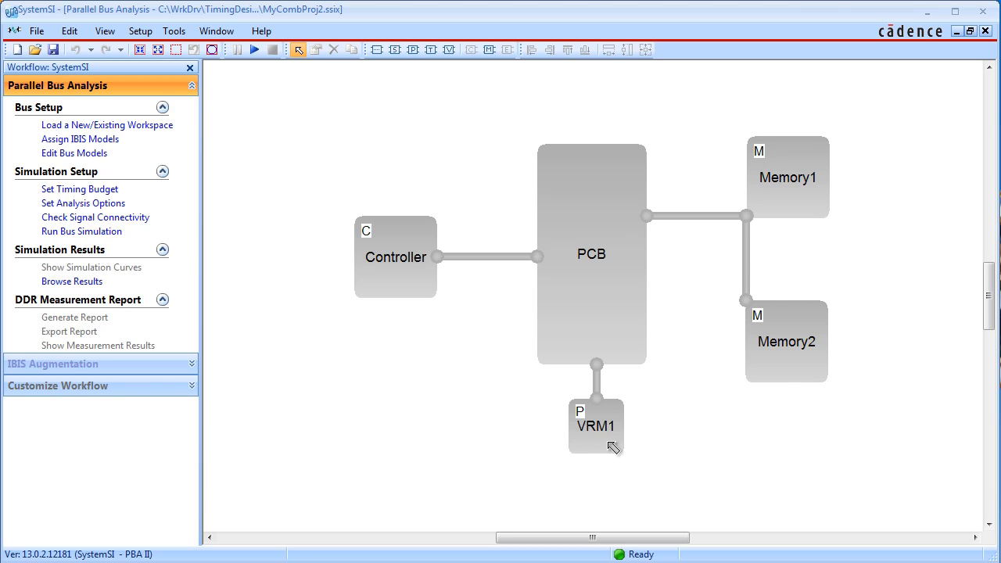
{"action": "mouse_move", "coordinate": [372, 416]}
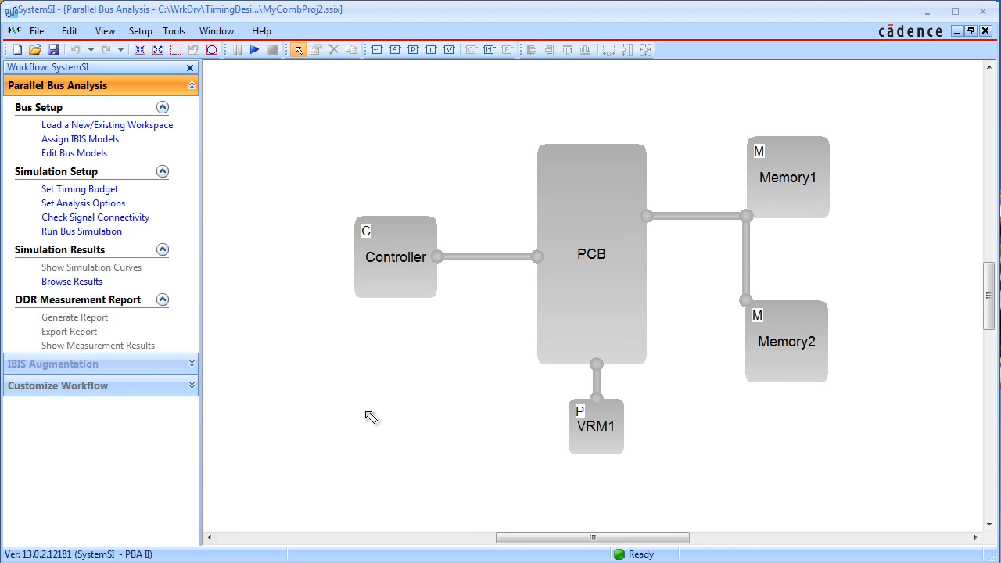
{"action": "mouse_move", "coordinate": [422, 413]}
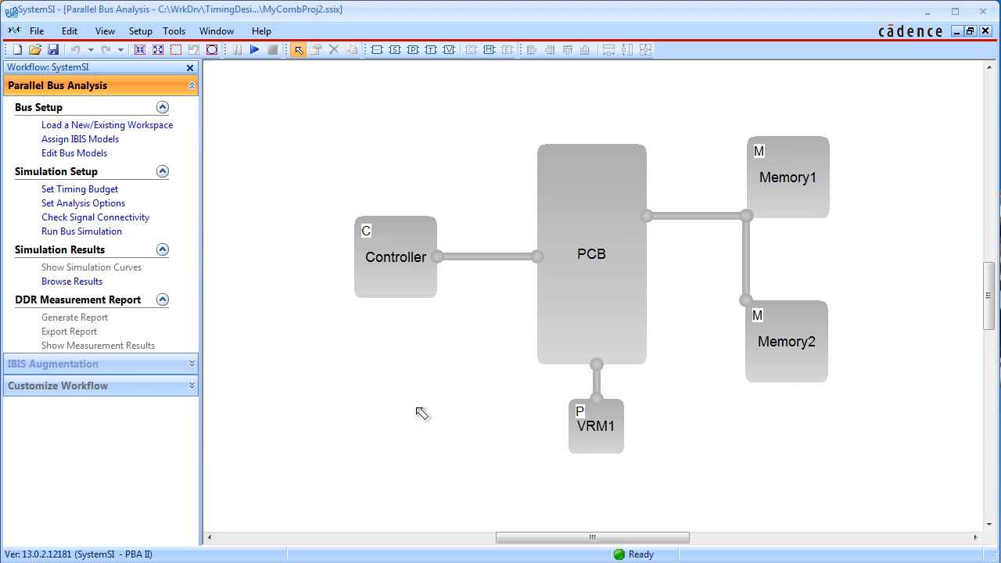
{"action": "mouse_move", "coordinate": [294, 192]}
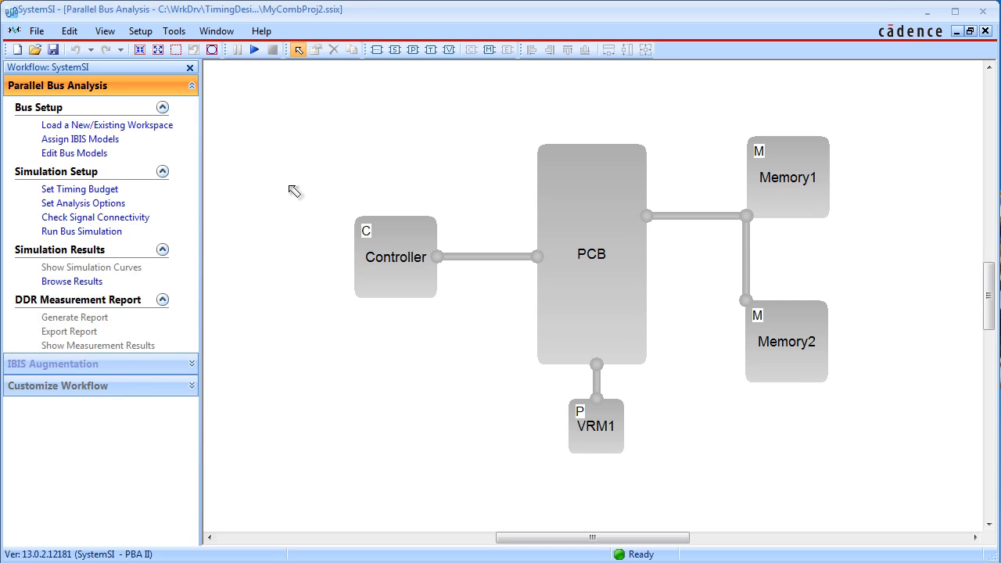
{"action": "mouse_move", "coordinate": [77, 128]}
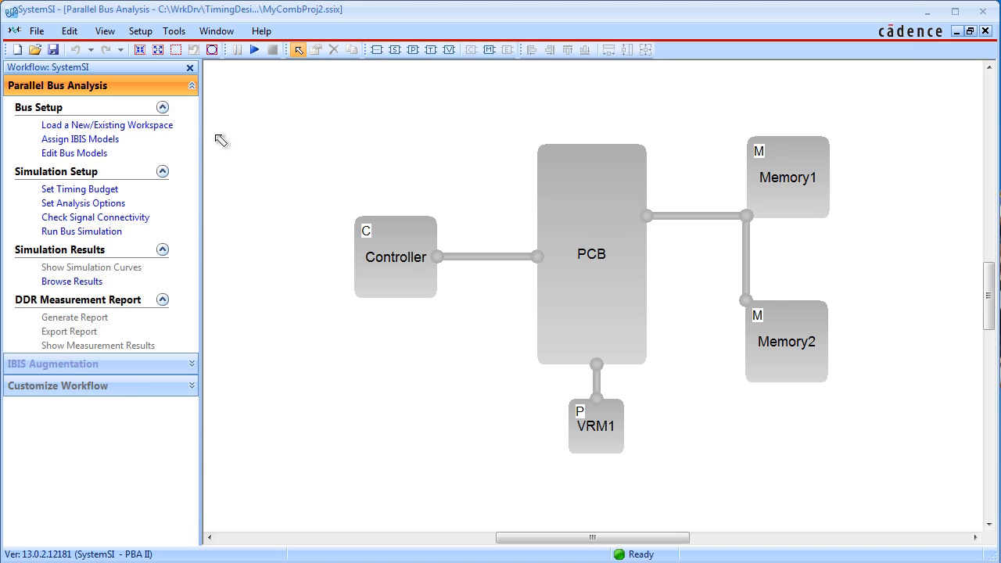
{"action": "mouse_move", "coordinate": [80, 138]}
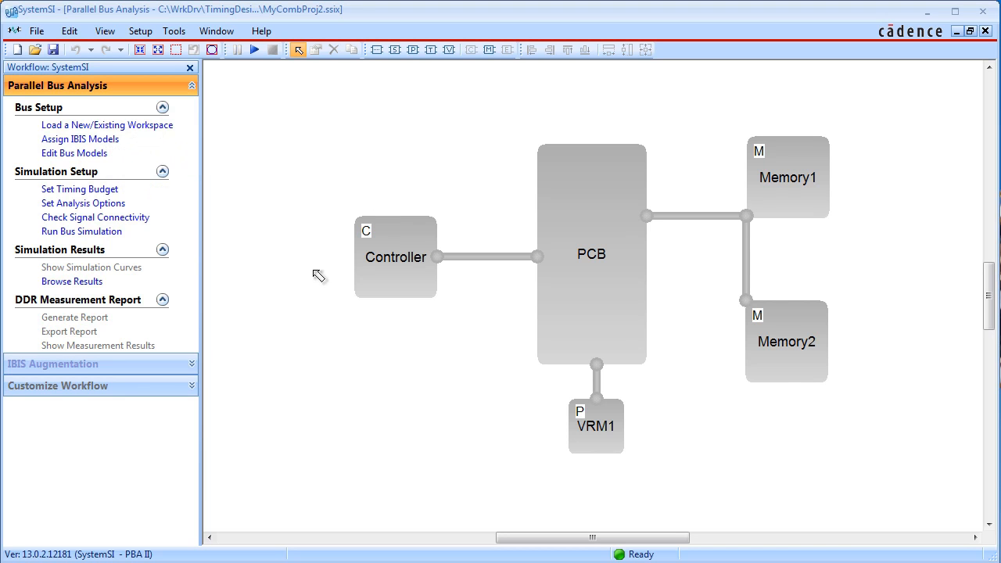
Show the Controller block's properties with its to_PCB port and circuit/IBIS files
{"action": "double_click", "coordinate": [394, 256]}
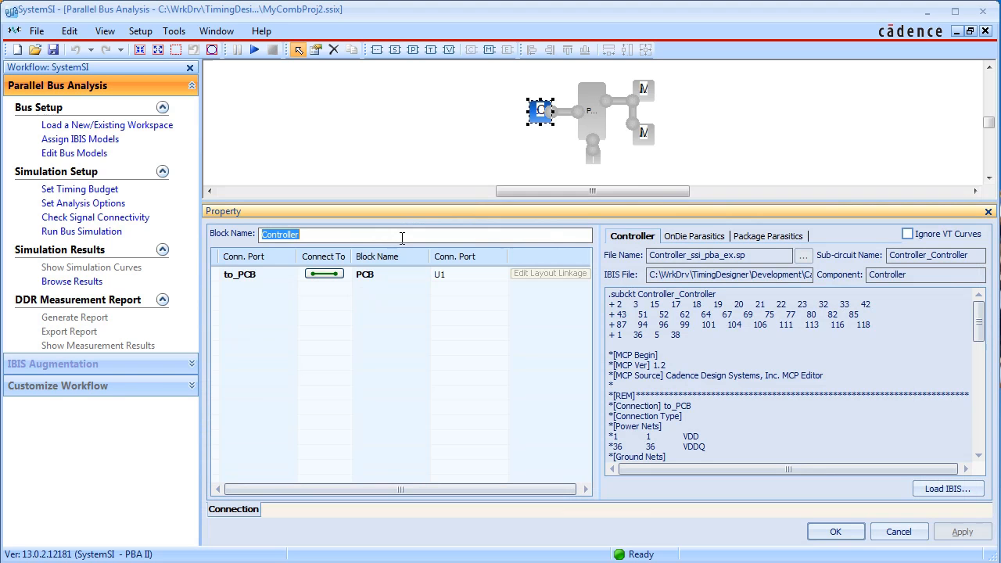
{"action": "mouse_move", "coordinate": [435, 319]}
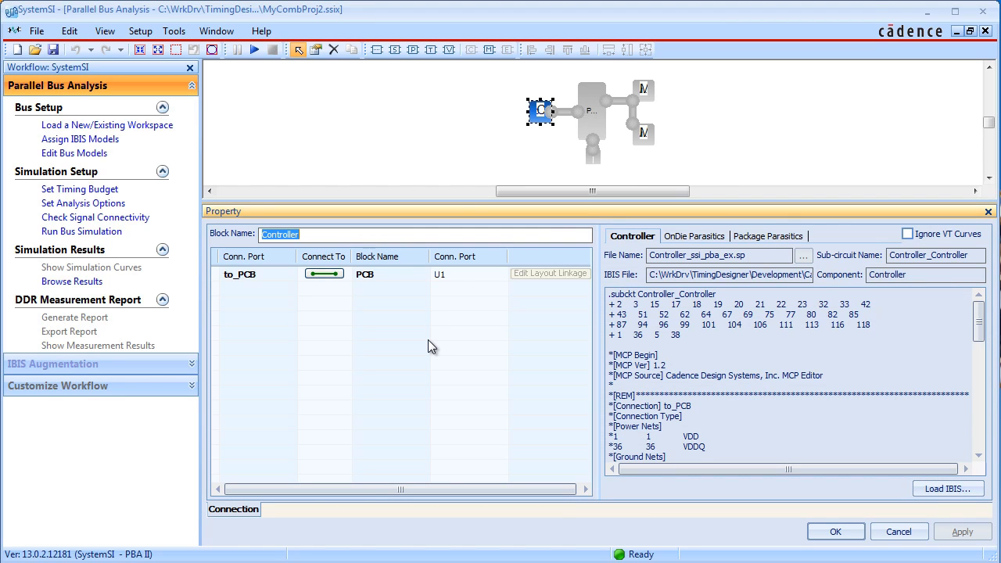
{"action": "mouse_move", "coordinate": [948, 488]}
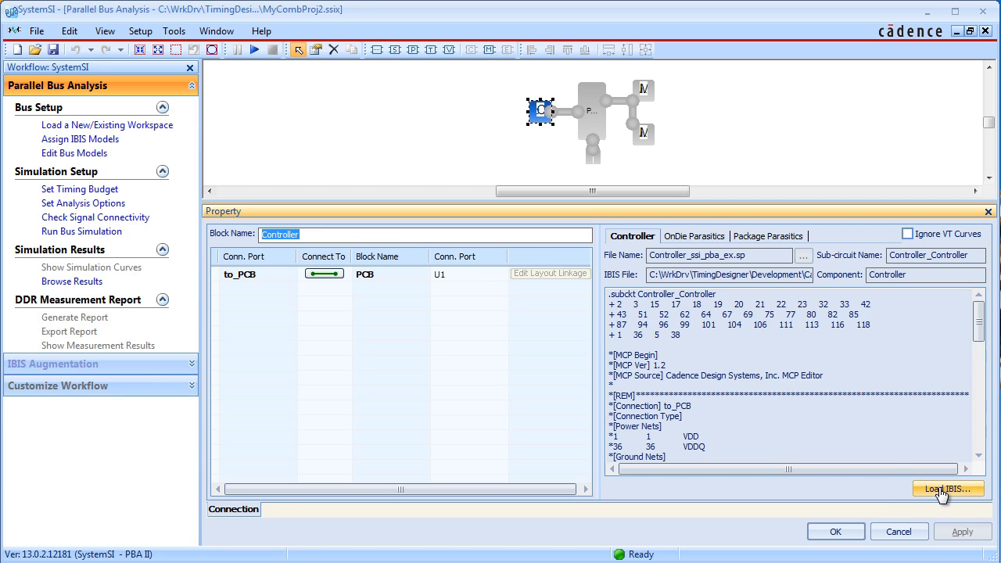
Load the Controller's IBIS file and view its pin mapping table
{"action": "left_click", "coordinate": [948, 488]}
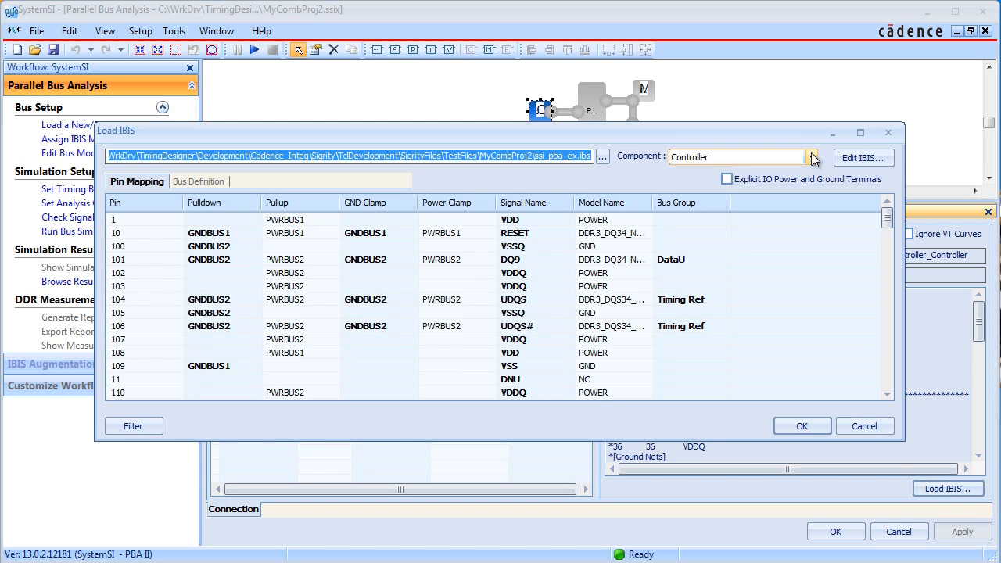
{"action": "left_click", "coordinate": [812, 157]}
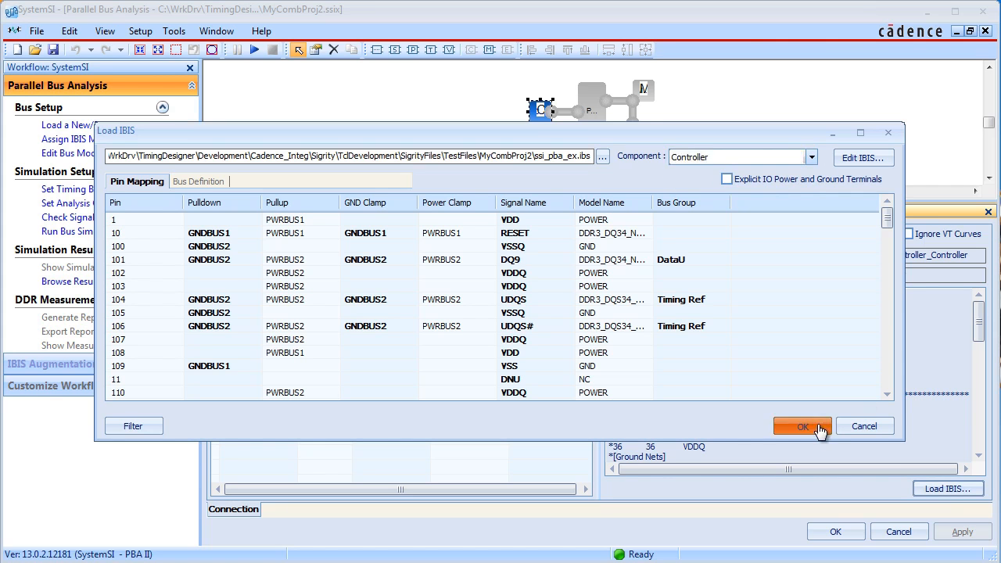
Confirm the Controller's IBIS pin mapping and return to the block diagram
{"action": "left_click", "coordinate": [801, 426]}
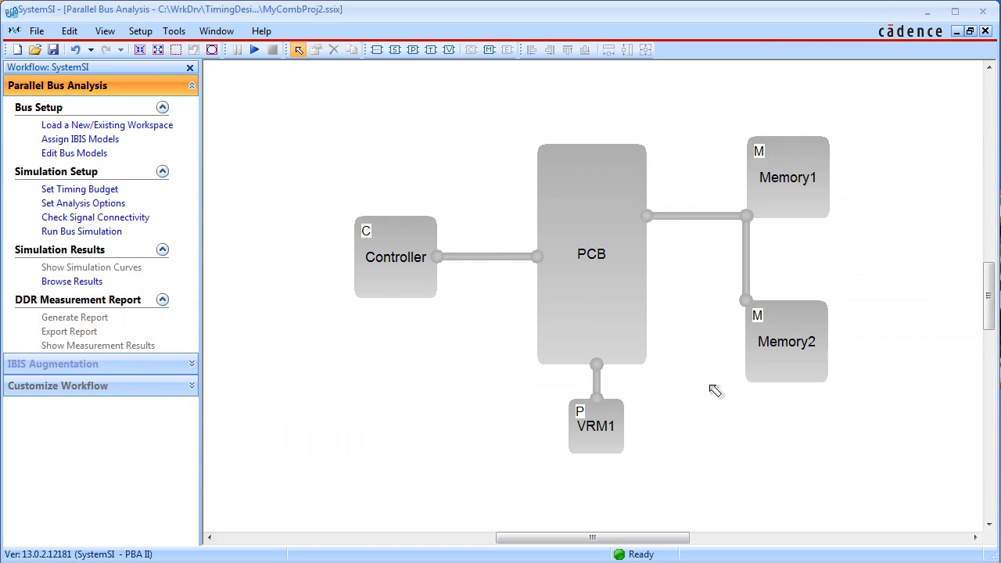
{"action": "mouse_move", "coordinate": [448, 472]}
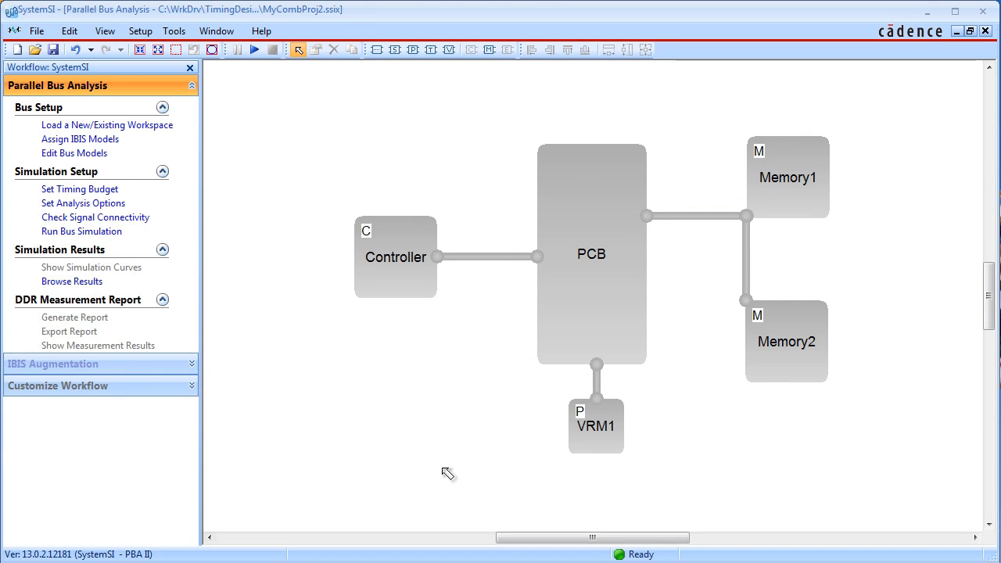
{"action": "mouse_move", "coordinate": [297, 180]}
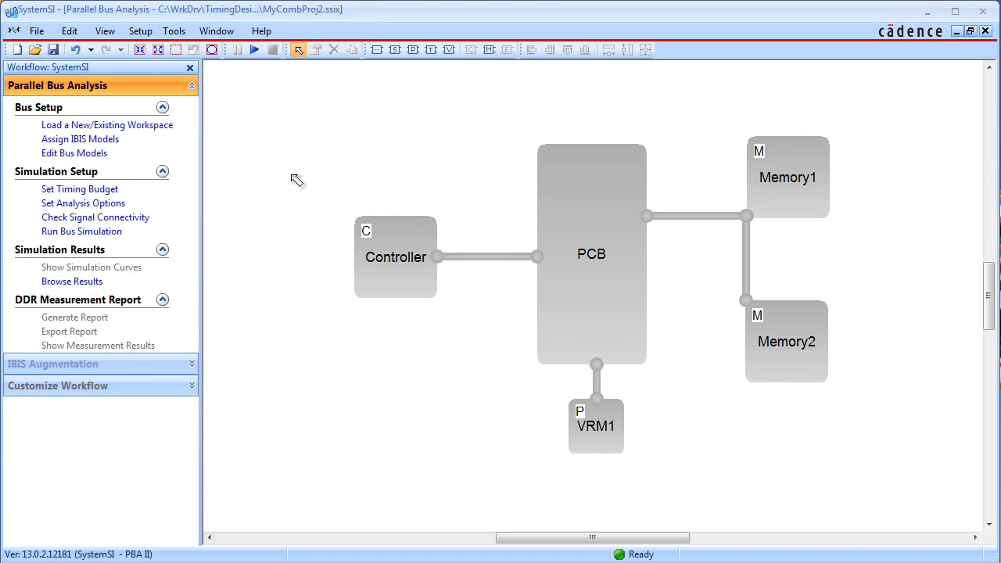
{"action": "mouse_move", "coordinate": [78, 187]}
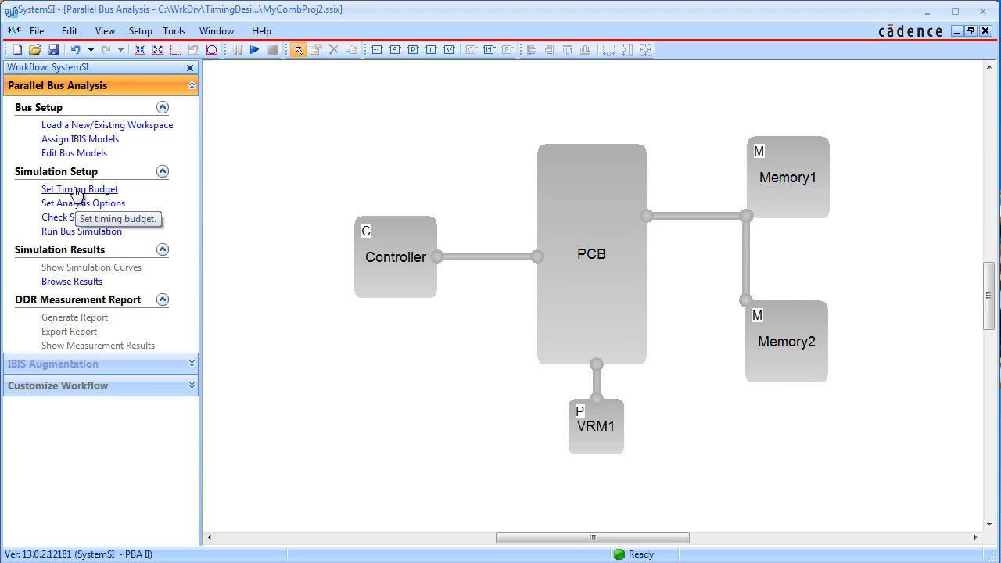
Review the Data bus timing budget on both Write and Read sides, then accept it
{"action": "left_click", "coordinate": [79, 188]}
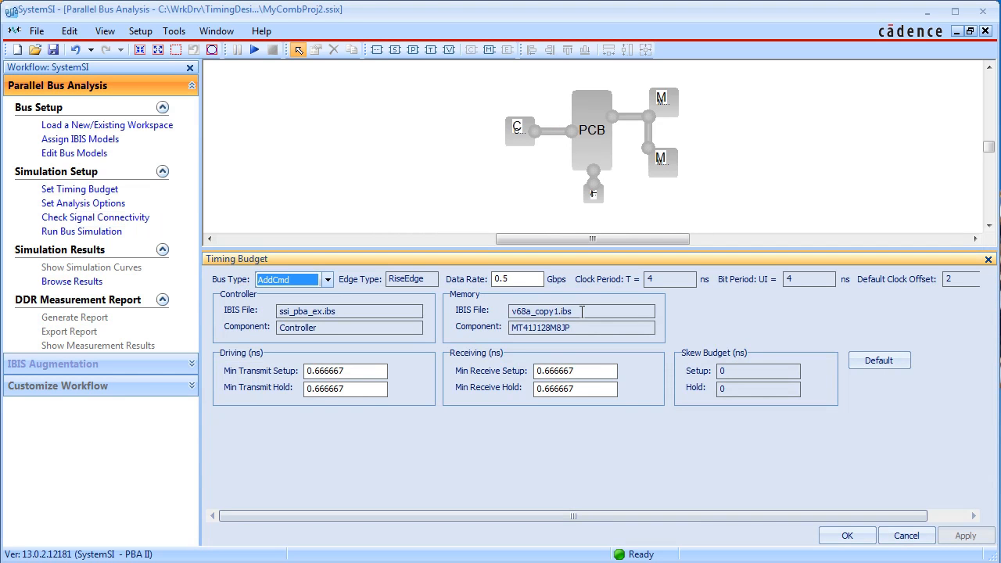
{"action": "mouse_move", "coordinate": [365, 309]}
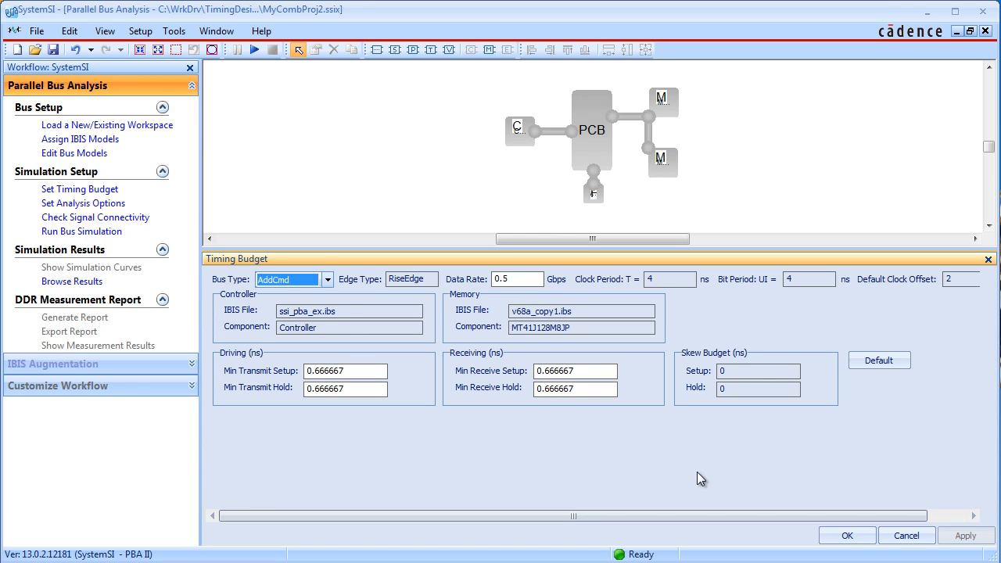
{"action": "left_click", "coordinate": [329, 278]}
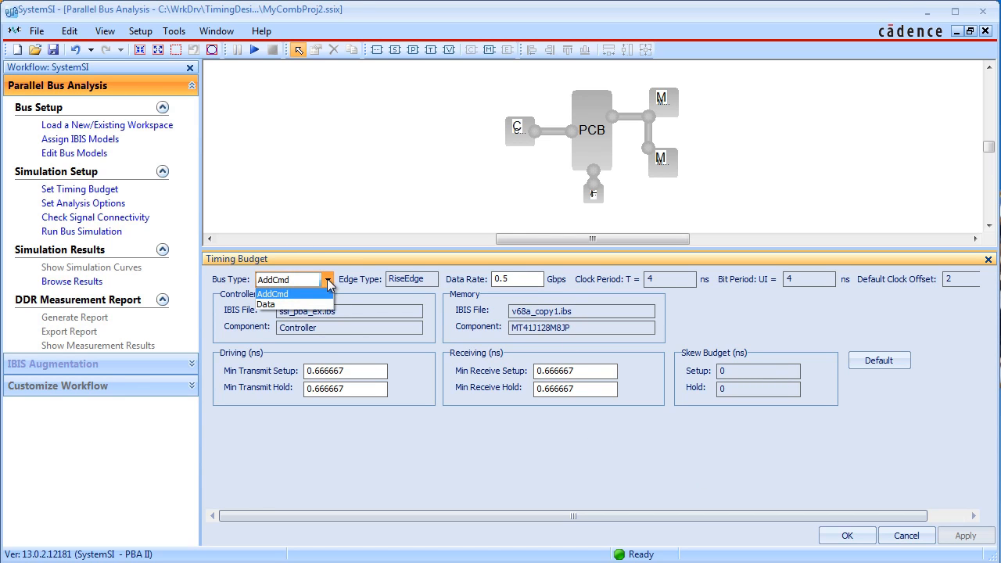
{"action": "left_click", "coordinate": [266, 303]}
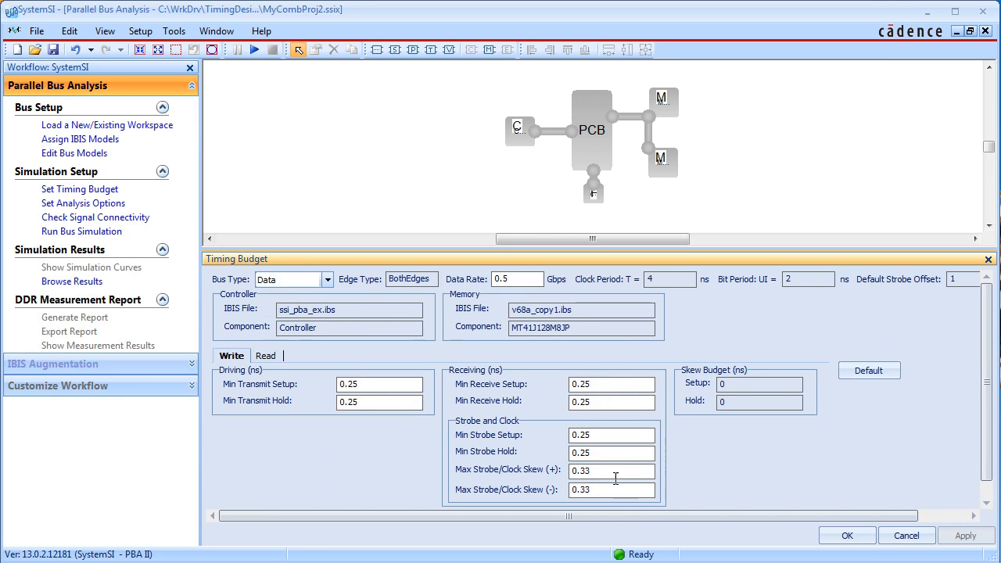
{"action": "left_click", "coordinate": [263, 355]}
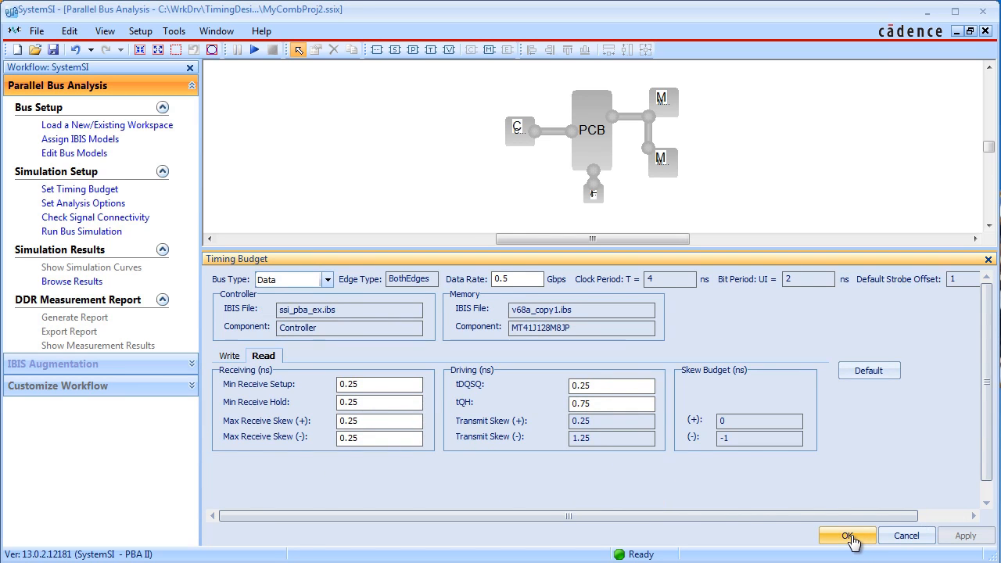
{"action": "left_click", "coordinate": [847, 535]}
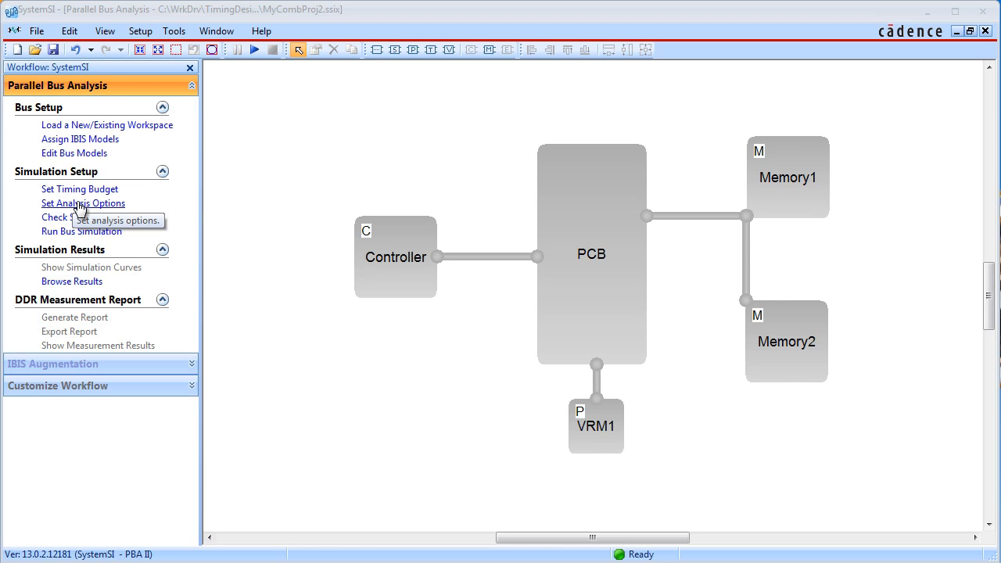
{"action": "left_click", "coordinate": [83, 203]}
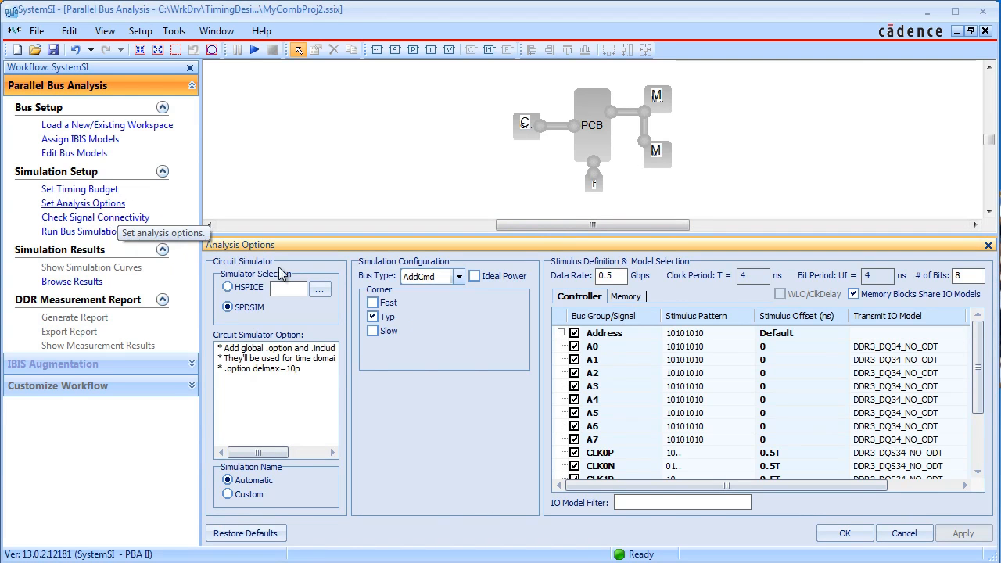
{"action": "mouse_move", "coordinate": [460, 413]}
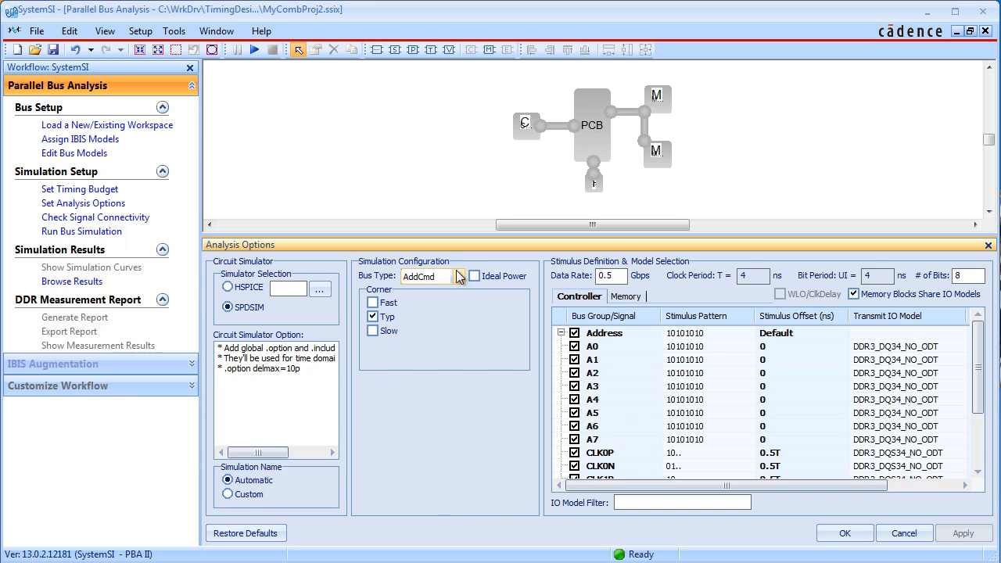
{"action": "left_click", "coordinate": [427, 275]}
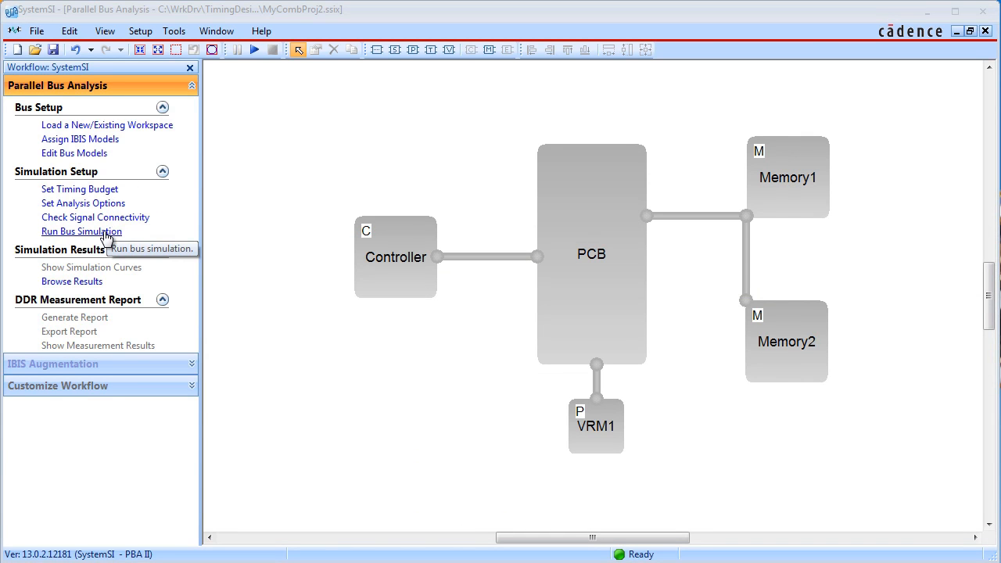
Launch the bus simulation and answer the timing-spec verification prompt
{"action": "left_click", "coordinate": [81, 232]}
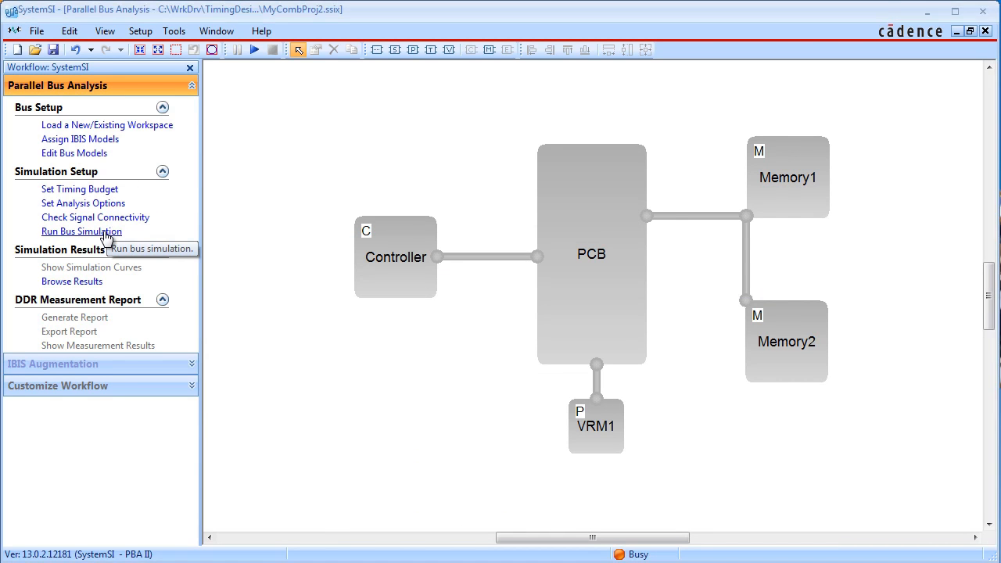
{"action": "left_click", "coordinate": [80, 187]}
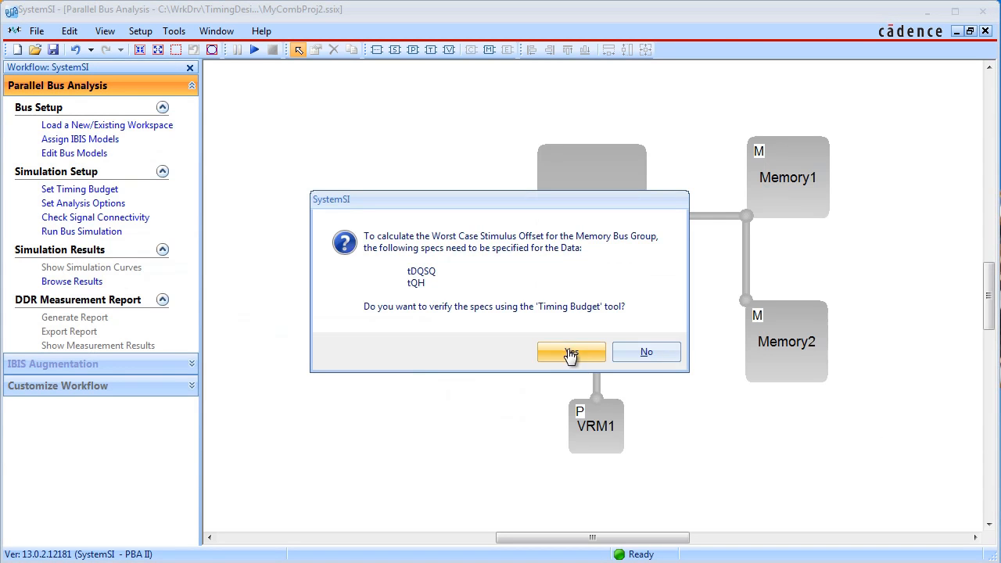
{"action": "left_click", "coordinate": [571, 350]}
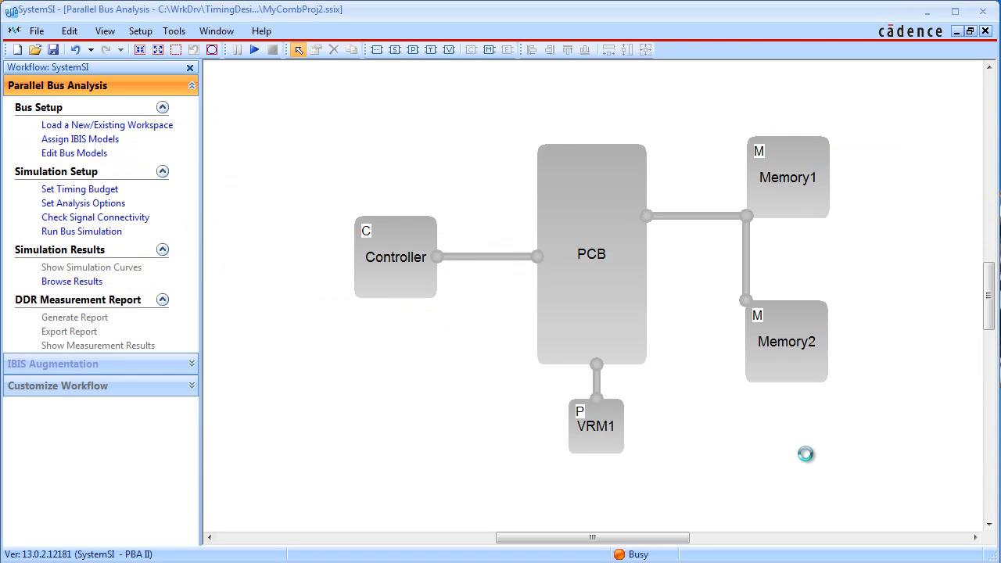
{"action": "left_click", "coordinate": [82, 231]}
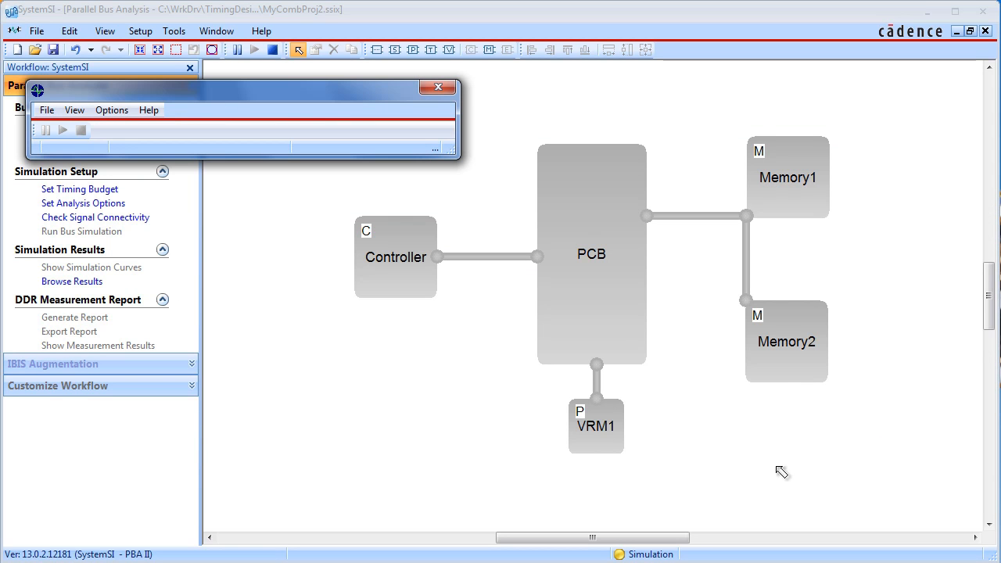
{"action": "mouse_move", "coordinate": [901, 483]}
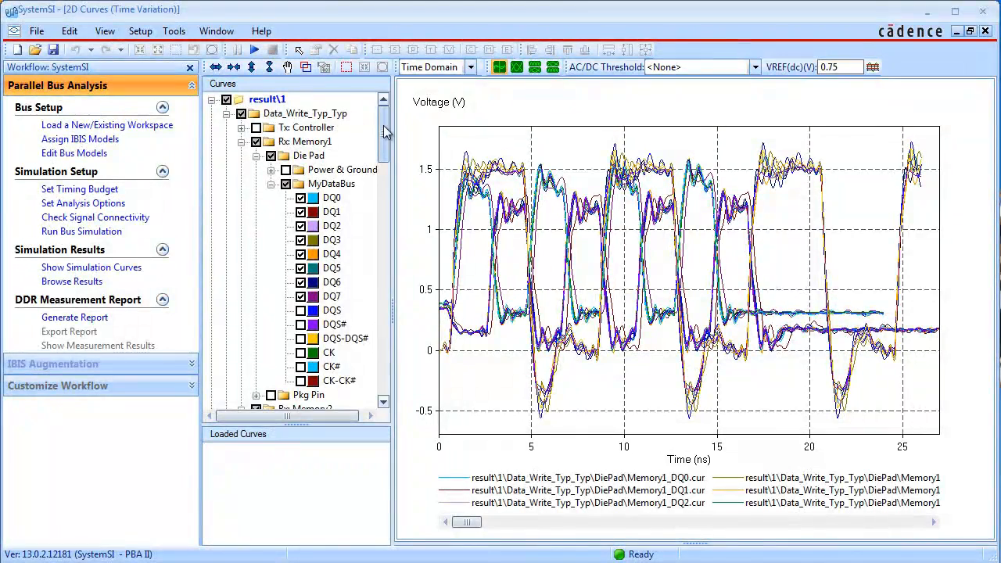
Show Data_Read_Typ_Typ curves at the Controller die pad for DataL only, hiding DataU
{"action": "left_click", "coordinate": [227, 113]}
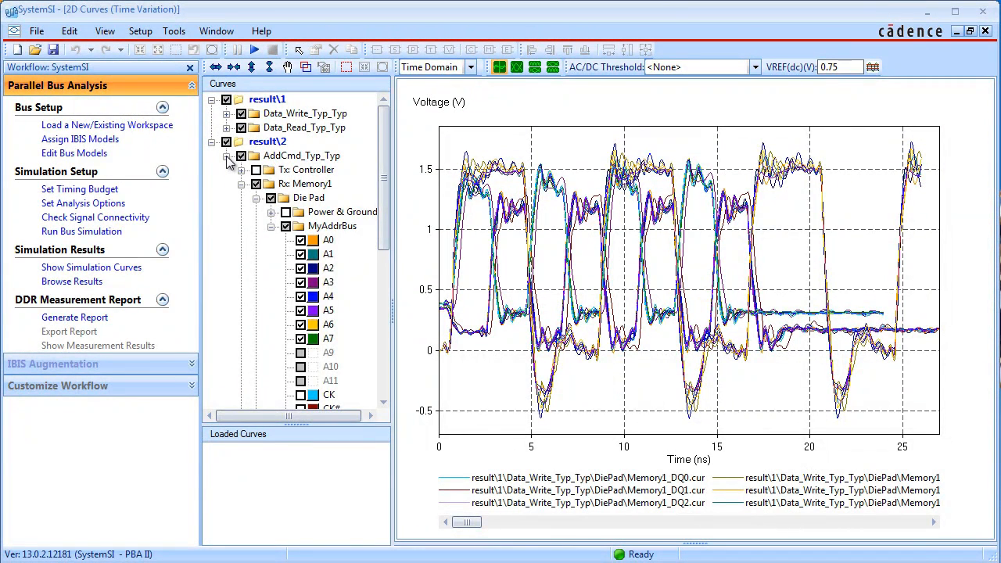
{"action": "left_click", "coordinate": [227, 157]}
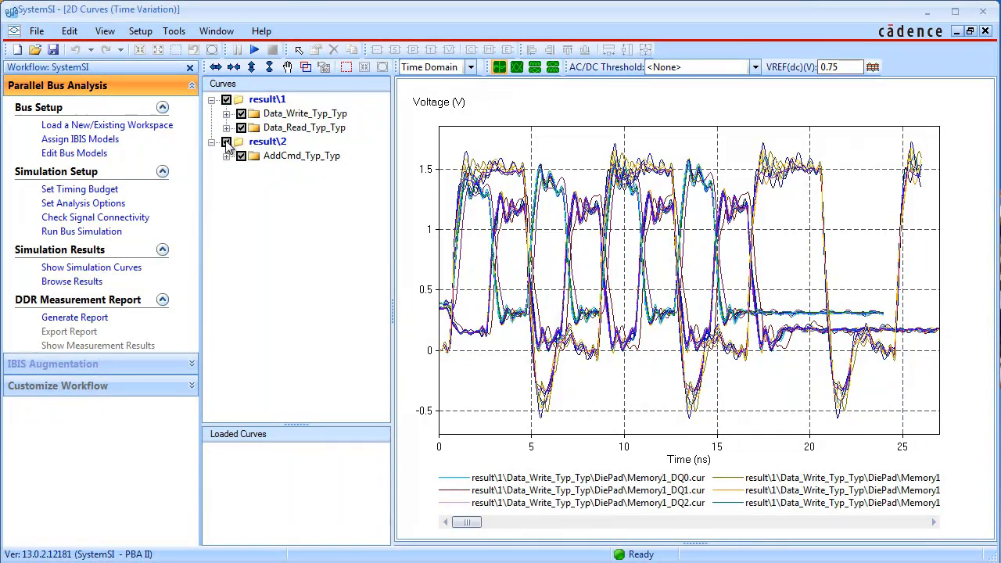
{"action": "left_click", "coordinate": [225, 140]}
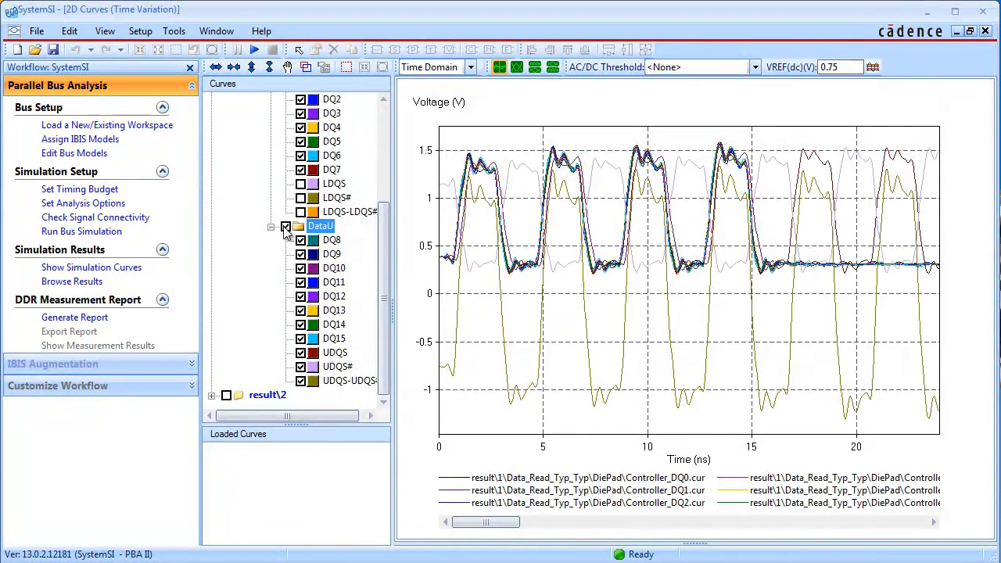
{"action": "left_click", "coordinate": [285, 226]}
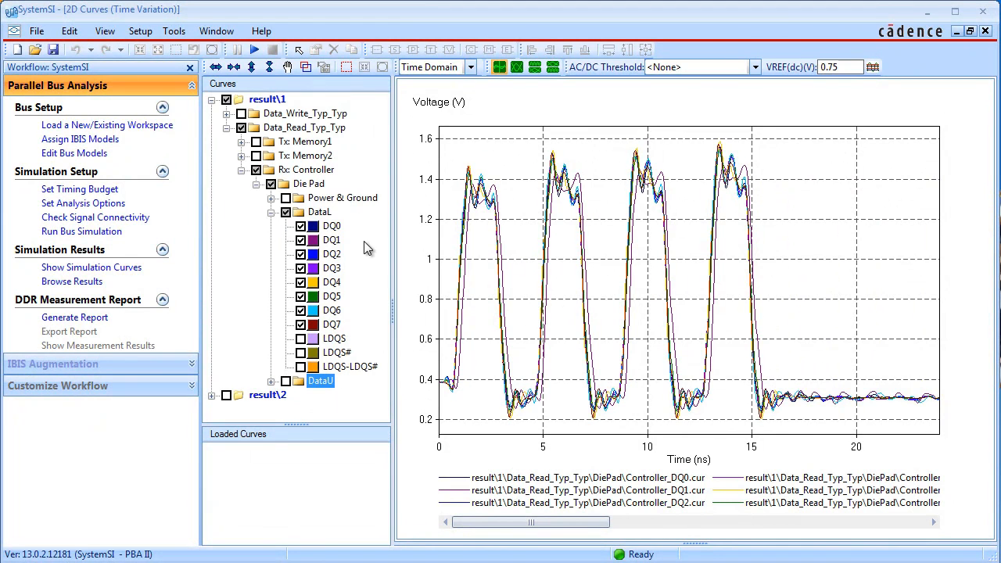
{"action": "mouse_move", "coordinate": [772, 219]}
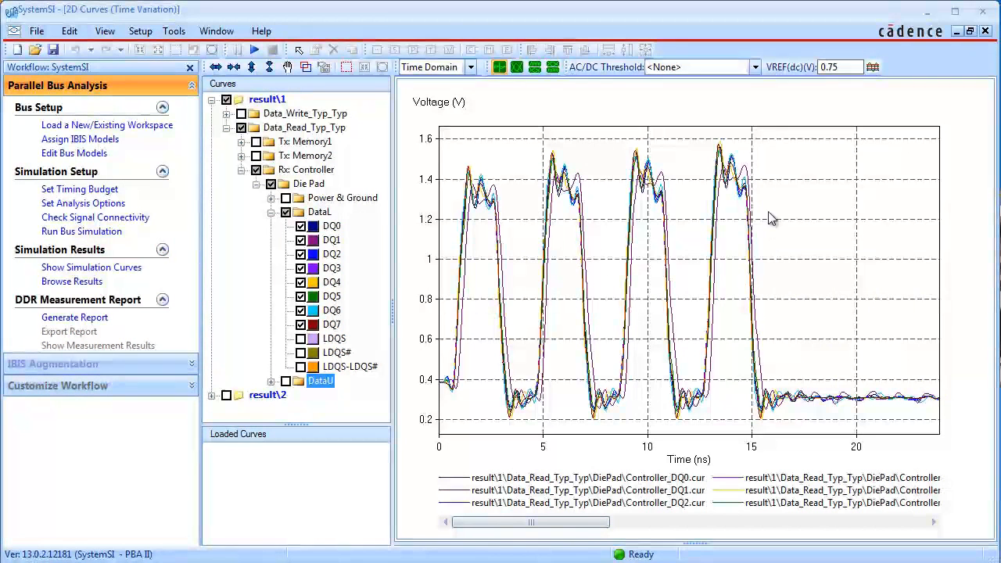
{"action": "mouse_move", "coordinate": [623, 327]}
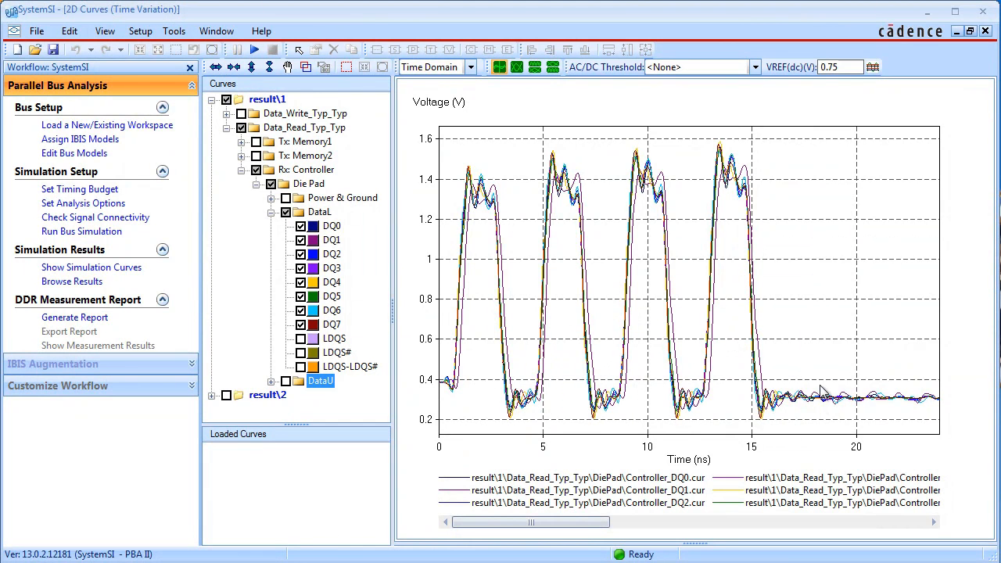
Overlay DDR3(AC175/DC100) AC and DC input thresholds on the read waveforms
{"action": "left_click", "coordinate": [754, 66]}
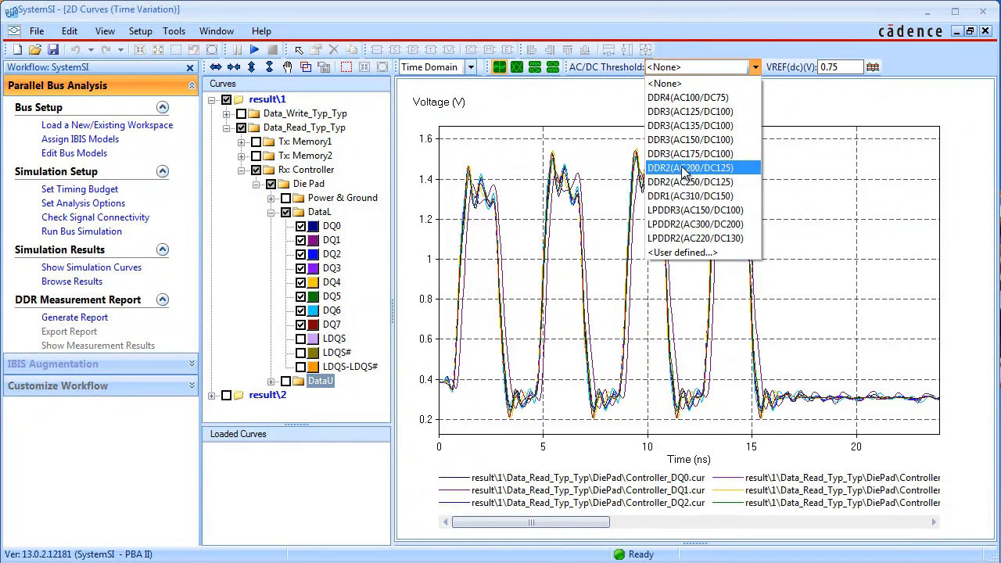
{"action": "left_click", "coordinate": [690, 153]}
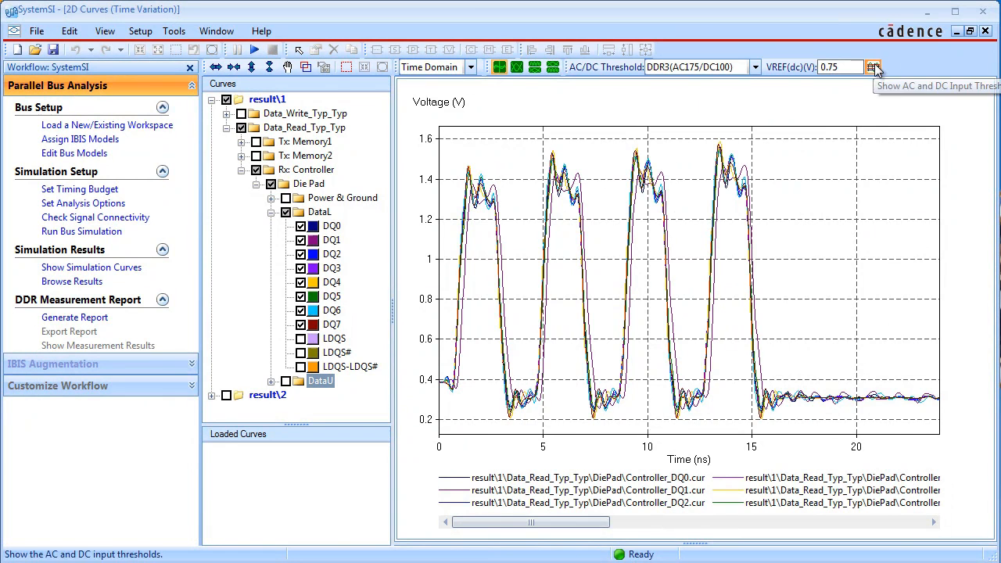
{"action": "left_click", "coordinate": [873, 66]}
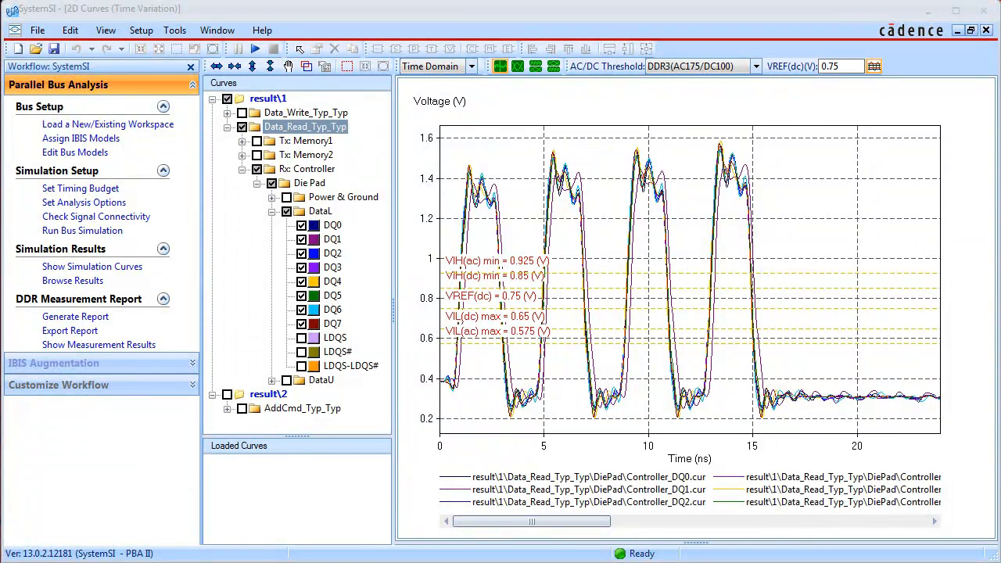
Enable Interface to TimingDesigner in the Generate Report options and apply it
{"action": "left_click", "coordinate": [175, 30]}
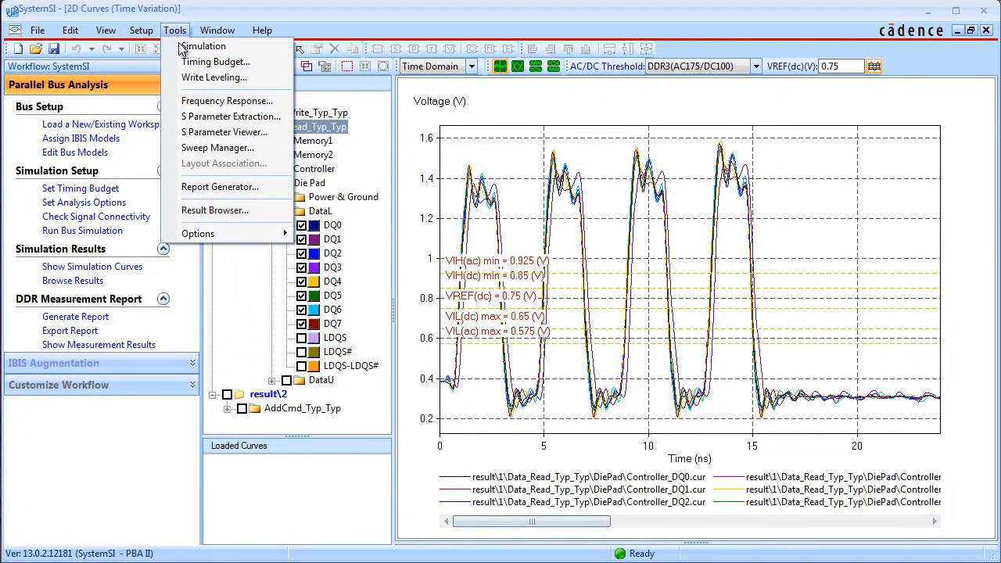
{"action": "mouse_move", "coordinate": [197, 234]}
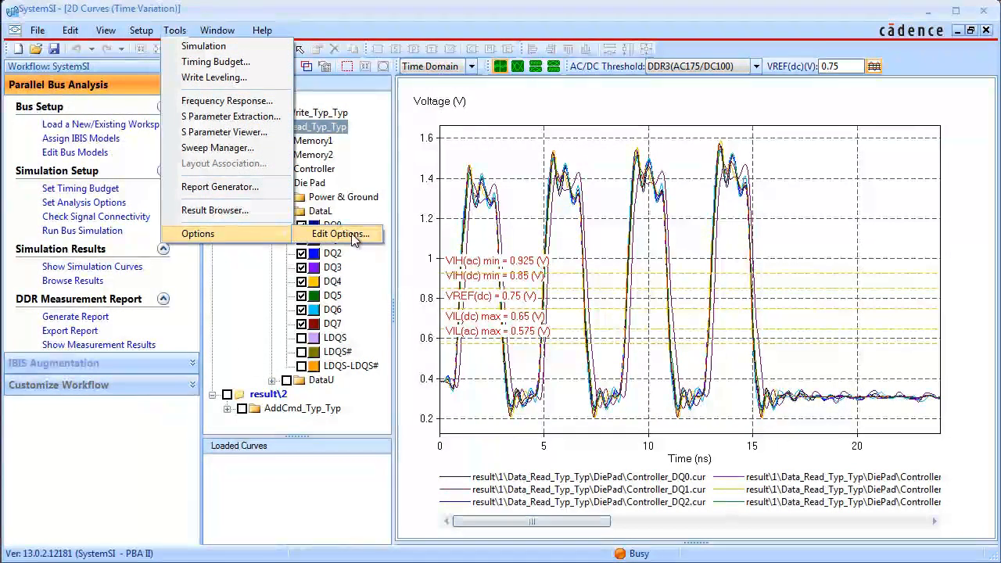
{"action": "left_click", "coordinate": [341, 235]}
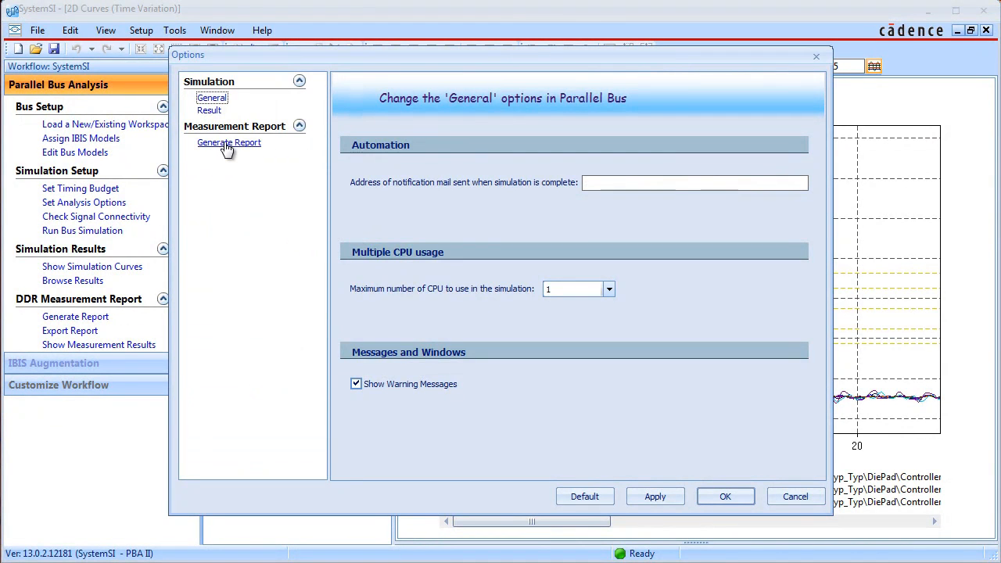
{"action": "left_click", "coordinate": [228, 142]}
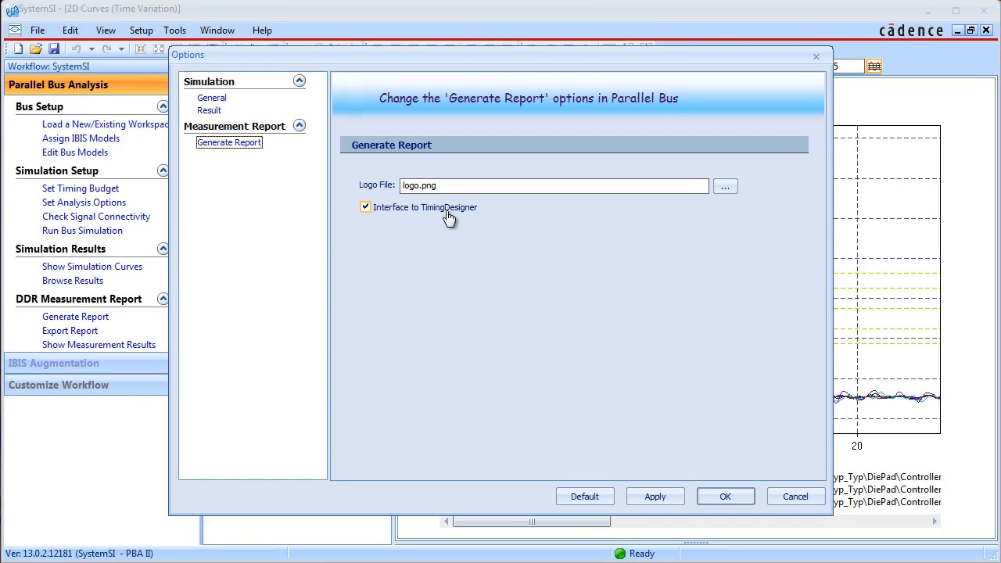
{"action": "mouse_move", "coordinate": [663, 447]}
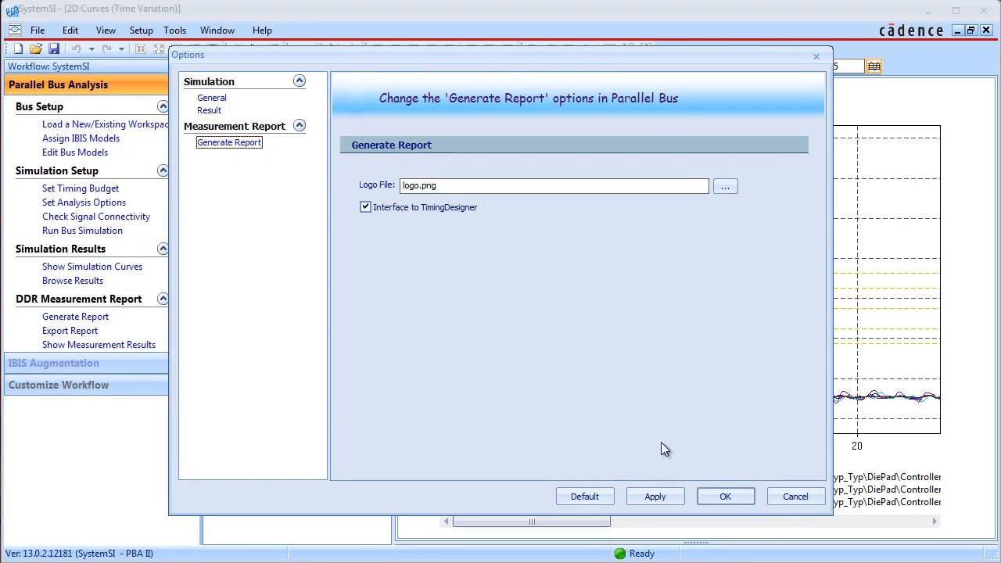
{"action": "left_click", "coordinate": [654, 497]}
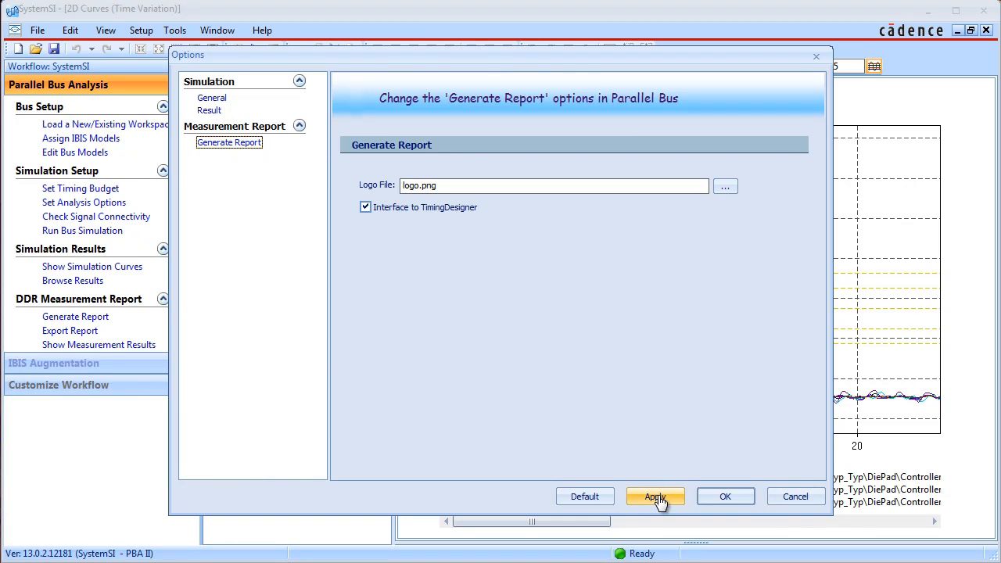
{"action": "left_click", "coordinate": [654, 496]}
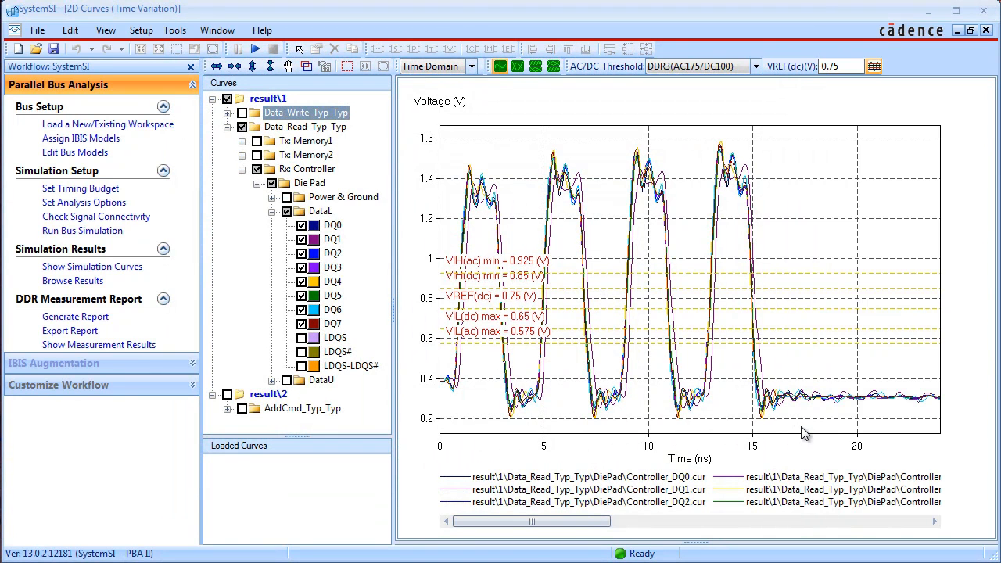
{"action": "mouse_move", "coordinate": [306, 112]}
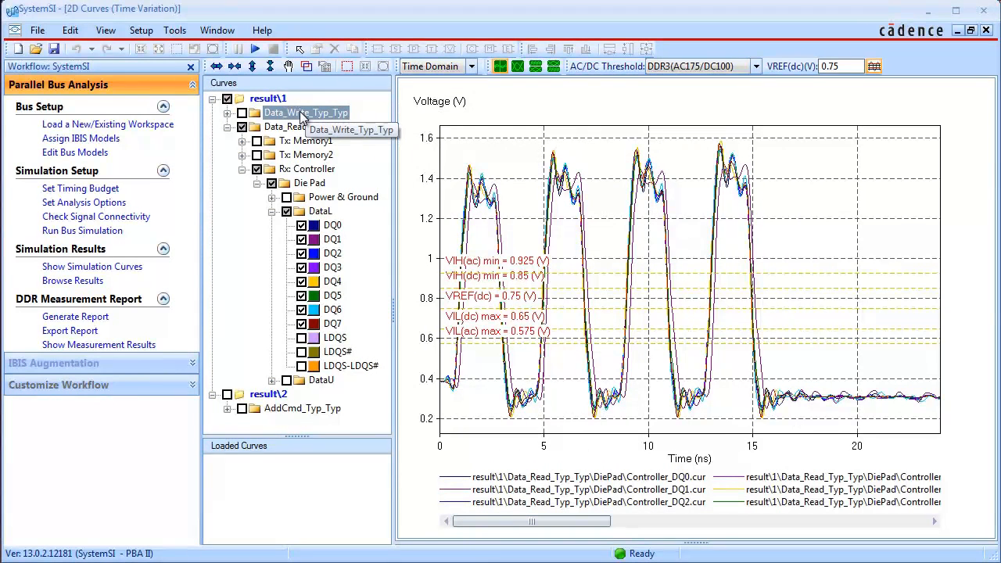
Start report generation for Data_Write_Typ_Typ and view its TimingDesigner executable settings
{"action": "right_click", "coordinate": [305, 112]}
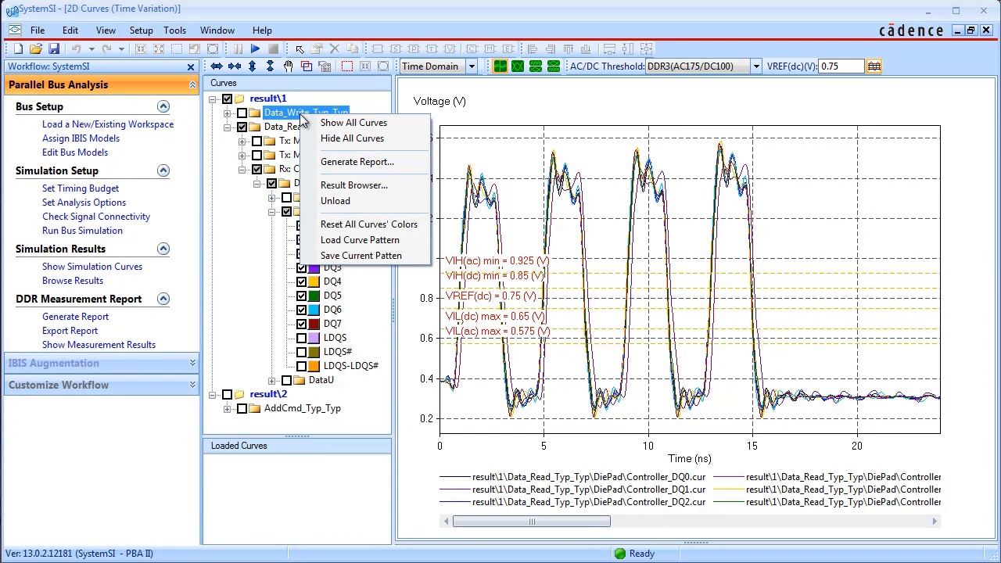
{"action": "left_click", "coordinate": [357, 161]}
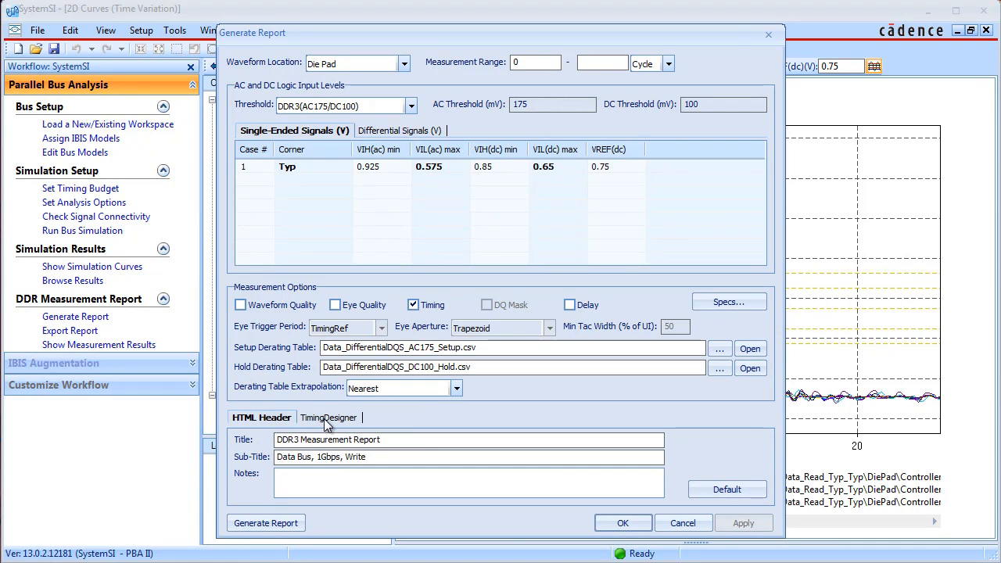
{"action": "left_click", "coordinate": [328, 416]}
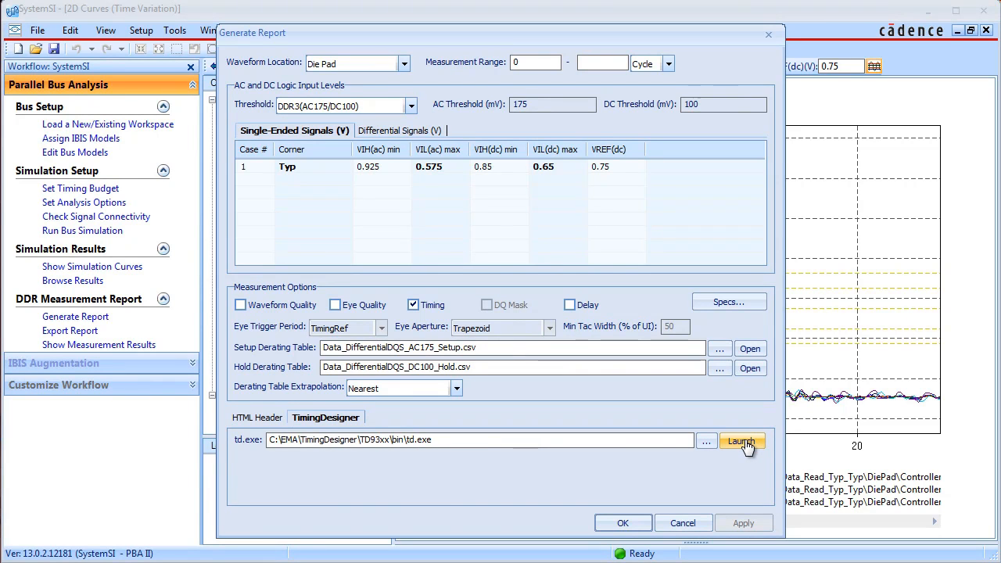
Launch TimingDesigner as project MyProject and open the Memory1 and Memory2 MyDataBus diagrams
{"action": "left_click", "coordinate": [740, 441]}
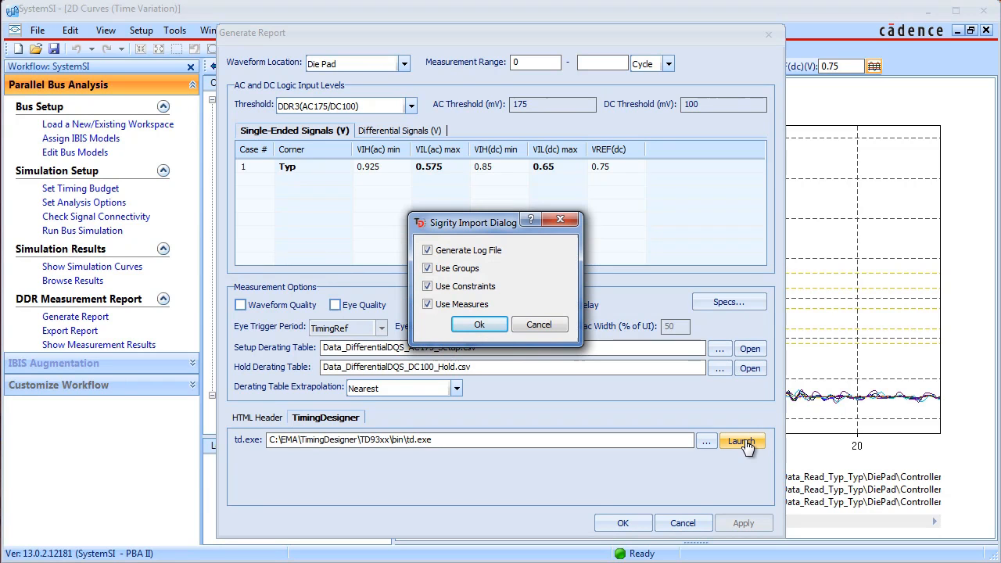
{"action": "mouse_move", "coordinate": [482, 338]}
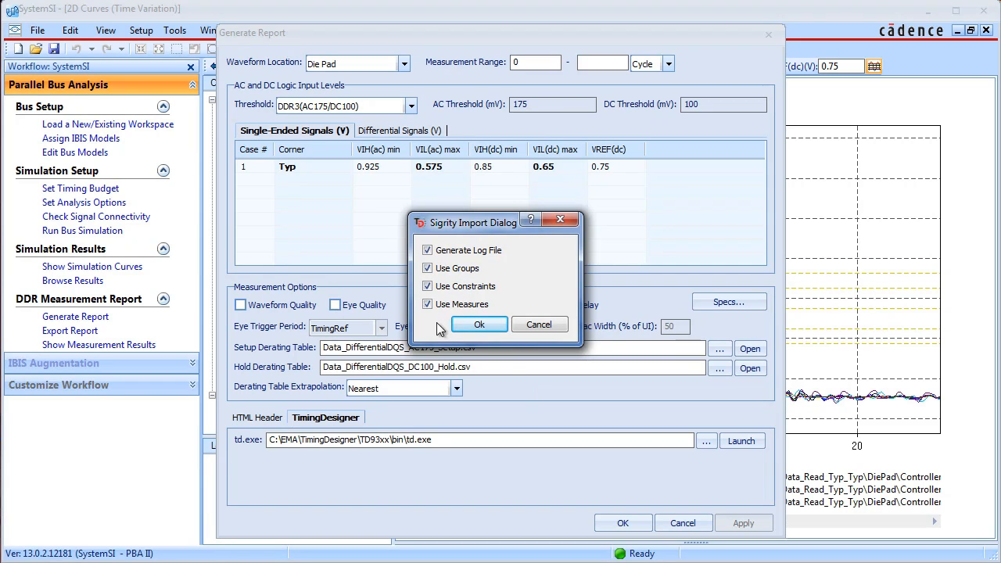
{"action": "left_click", "coordinate": [479, 324]}
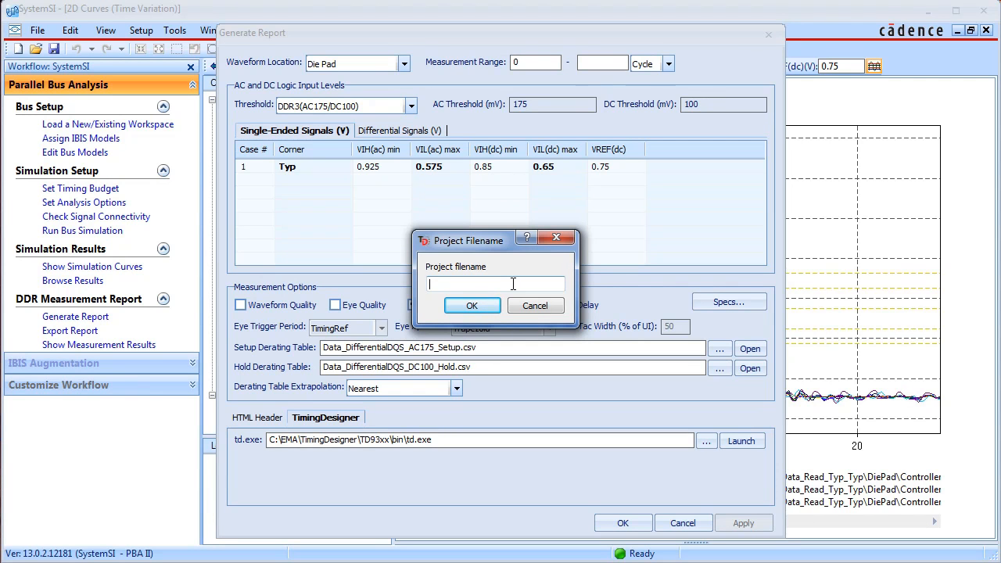
{"action": "type", "text": "MyProject"}
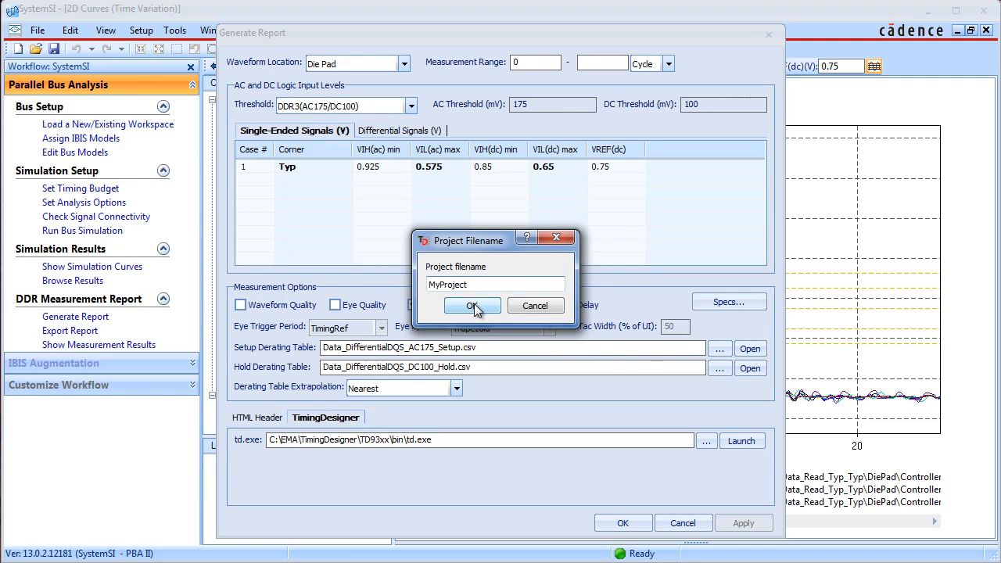
{"action": "left_click", "coordinate": [472, 305]}
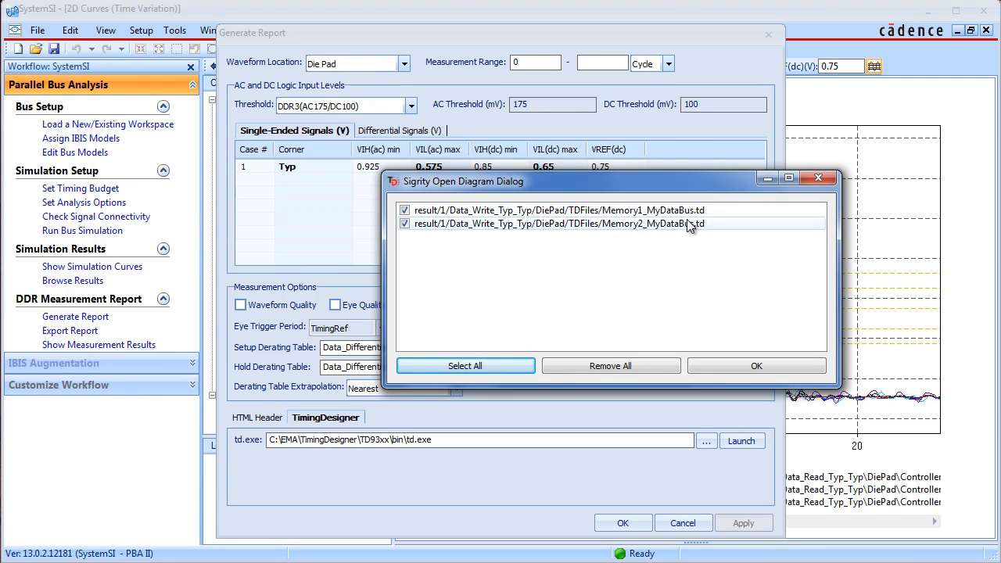
{"action": "mouse_move", "coordinate": [682, 229]}
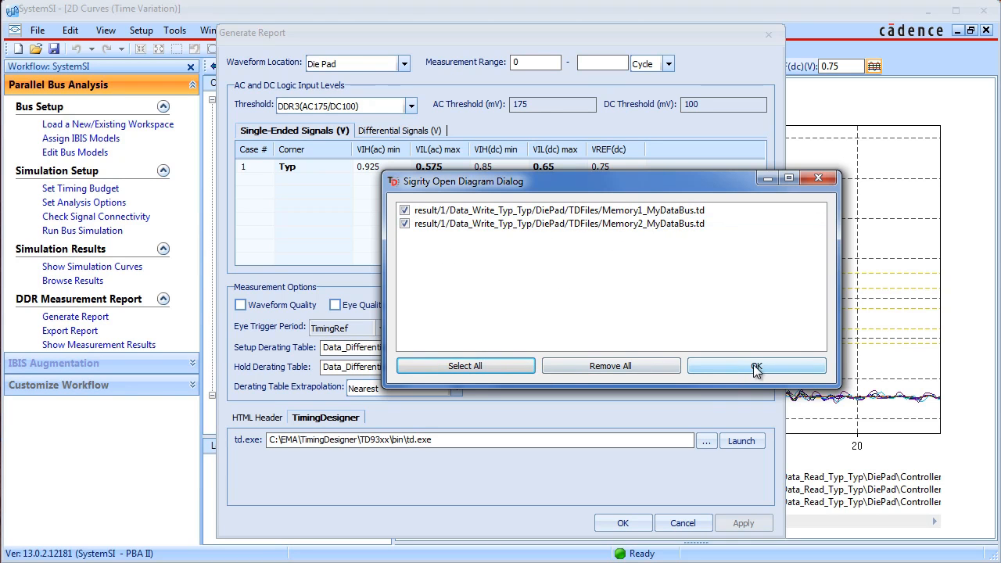
{"action": "left_click", "coordinate": [757, 366]}
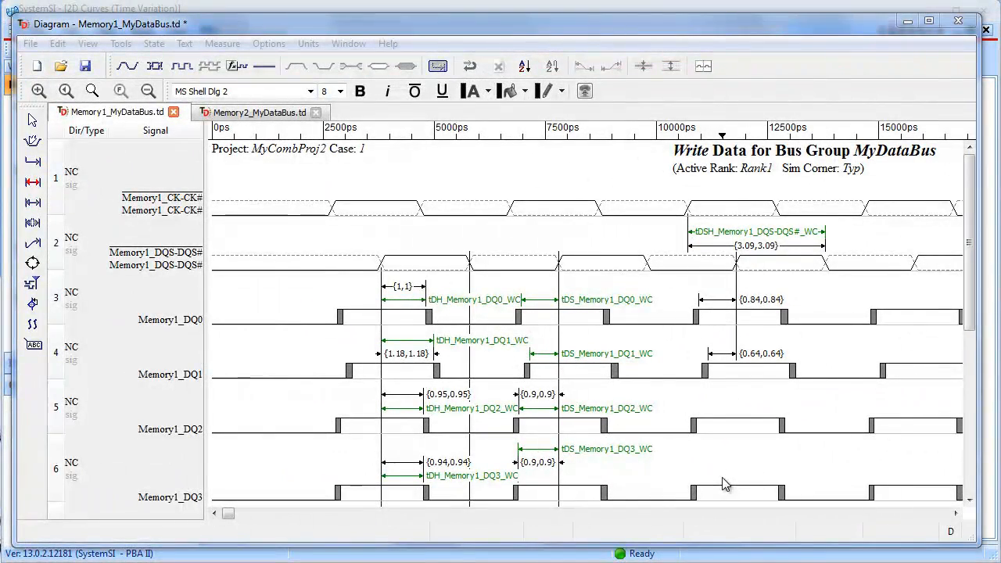
Show the Memory2_MyDataBus.td write-data diagram with its setup and hold measurements
{"action": "left_click", "coordinate": [258, 113]}
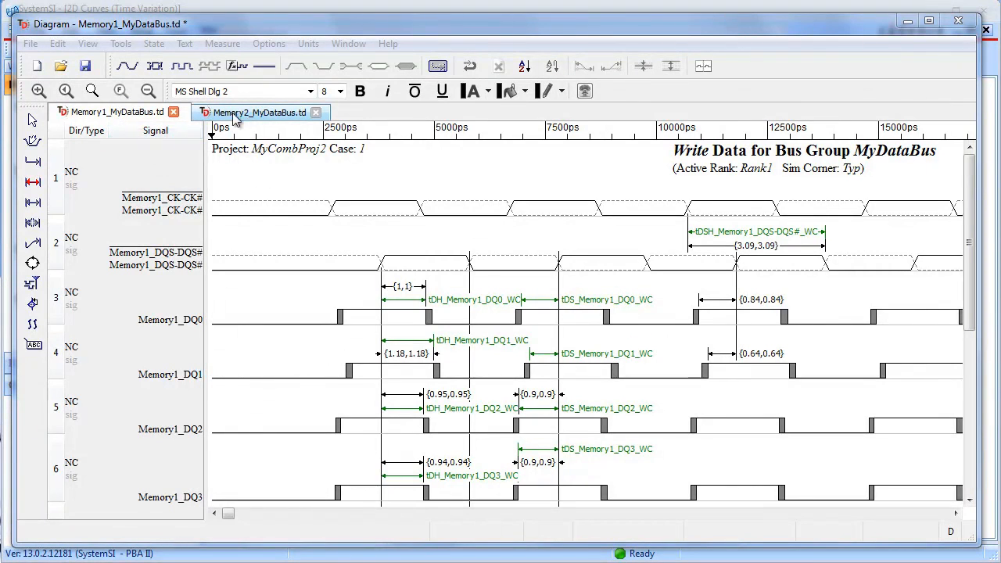
{"action": "left_click", "coordinate": [258, 112]}
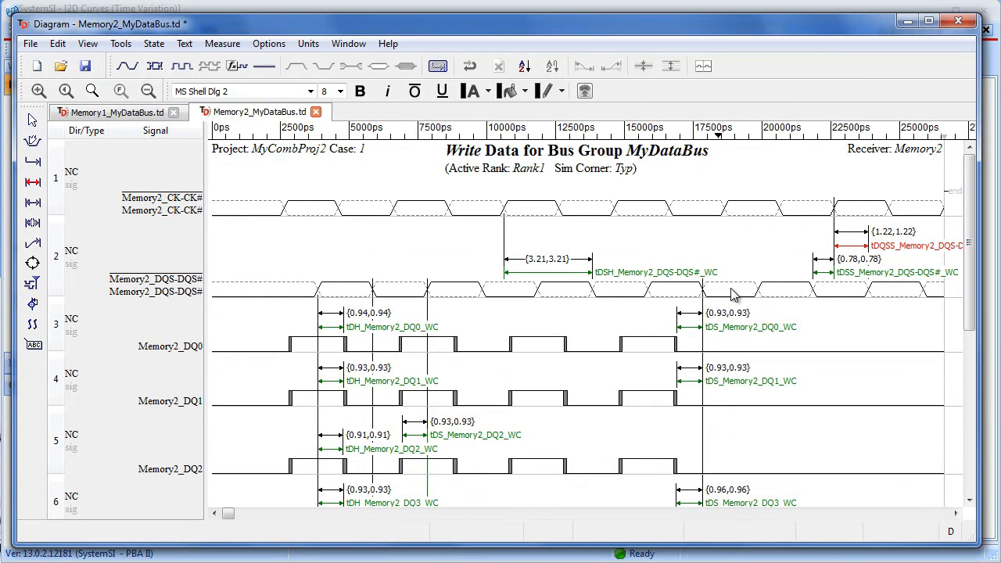
{"action": "mouse_move", "coordinate": [334, 410]}
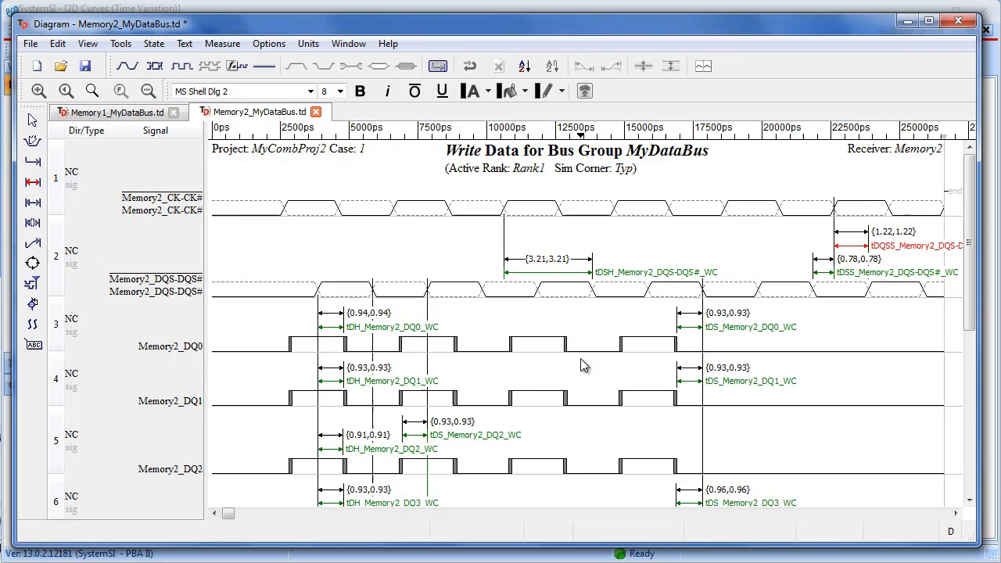
{"action": "left_click", "coordinate": [75, 316]}
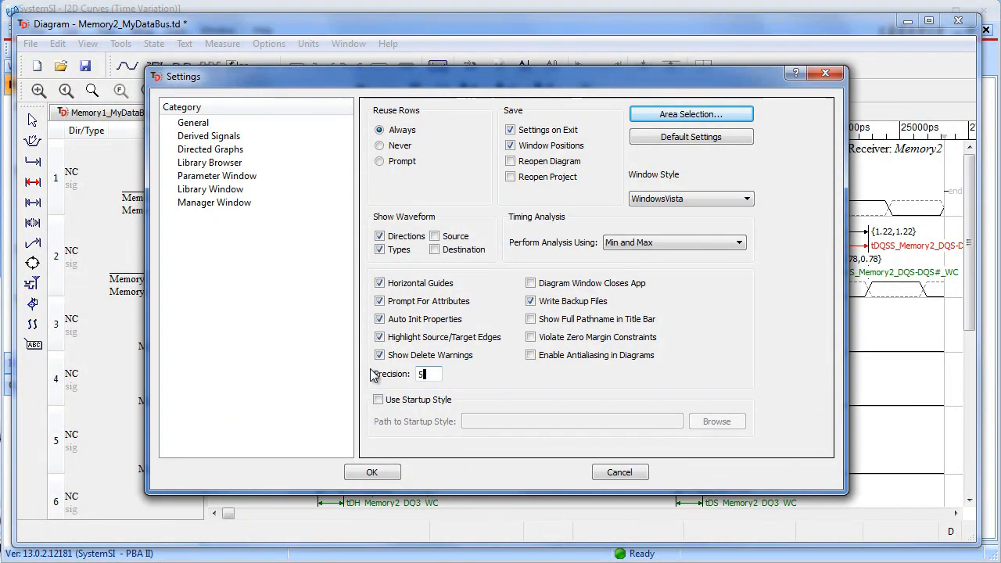
Check the Precision value under General in the TimingDesigner settings
{"action": "left_click", "coordinate": [373, 473]}
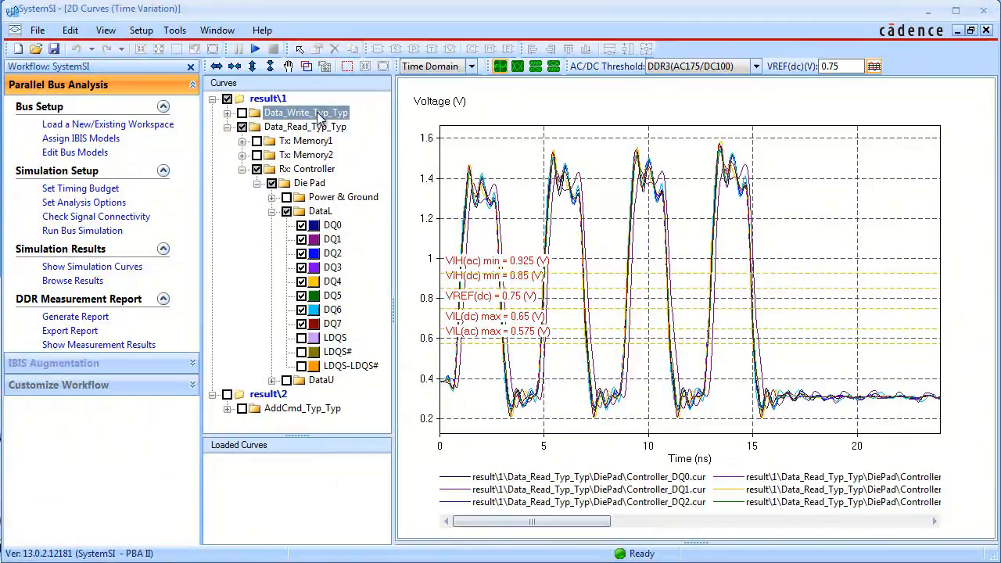
Browse Report4.html to section 4.2.1.1.2 Memory2 and follow its worst-case write-data link
{"action": "left_click", "coordinate": [218, 30]}
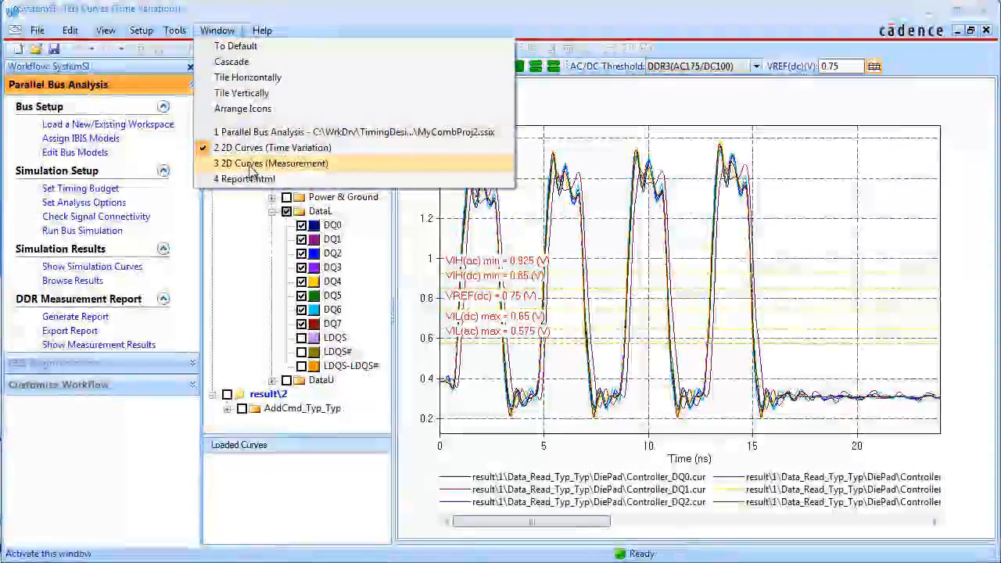
{"action": "left_click", "coordinate": [272, 147]}
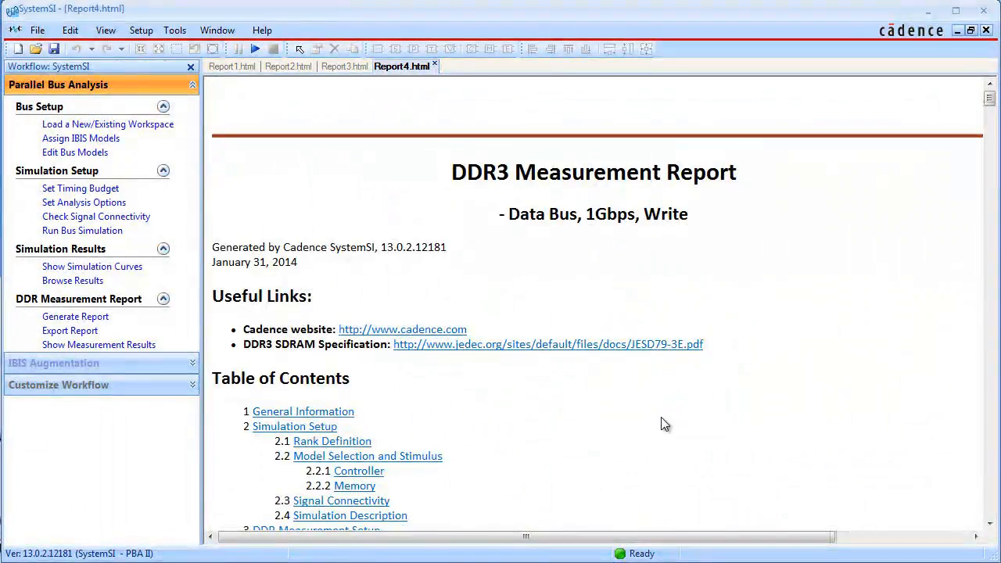
{"action": "scroll", "scroll_direction": "down", "scroll_amount": 3}
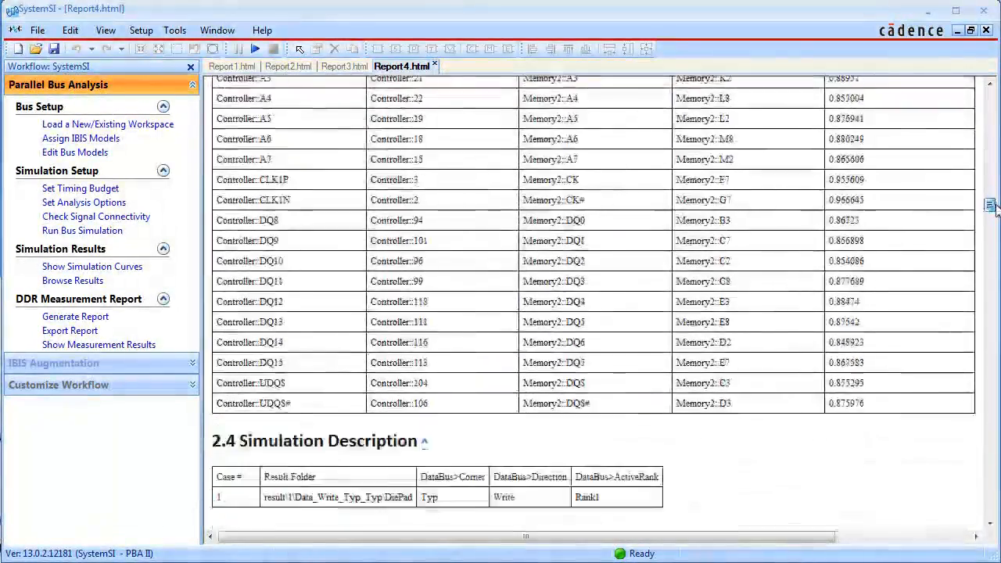
{"action": "scroll", "scroll_direction": "down", "scroll_amount": 3}
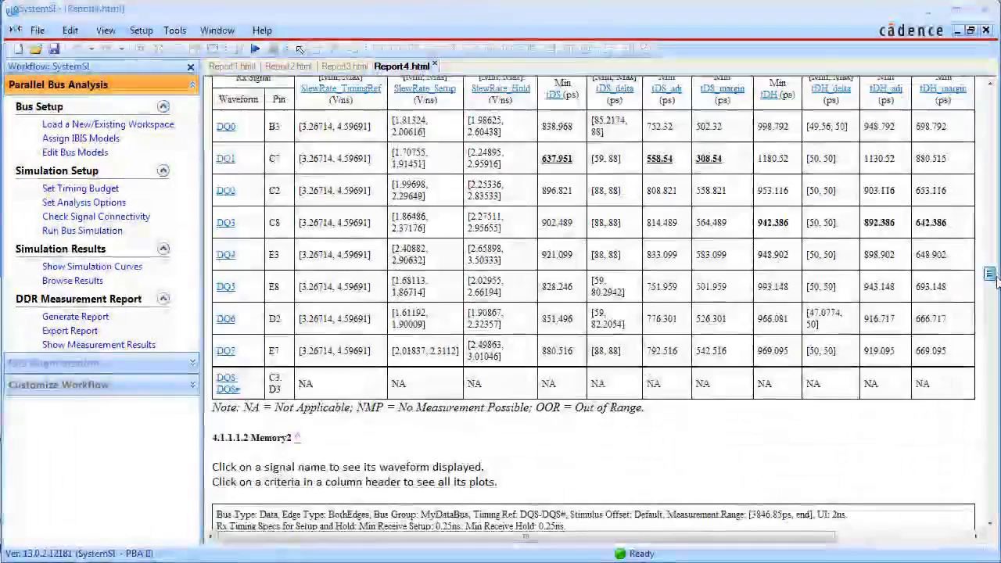
{"action": "scroll", "scroll_direction": "down", "scroll_amount": 3}
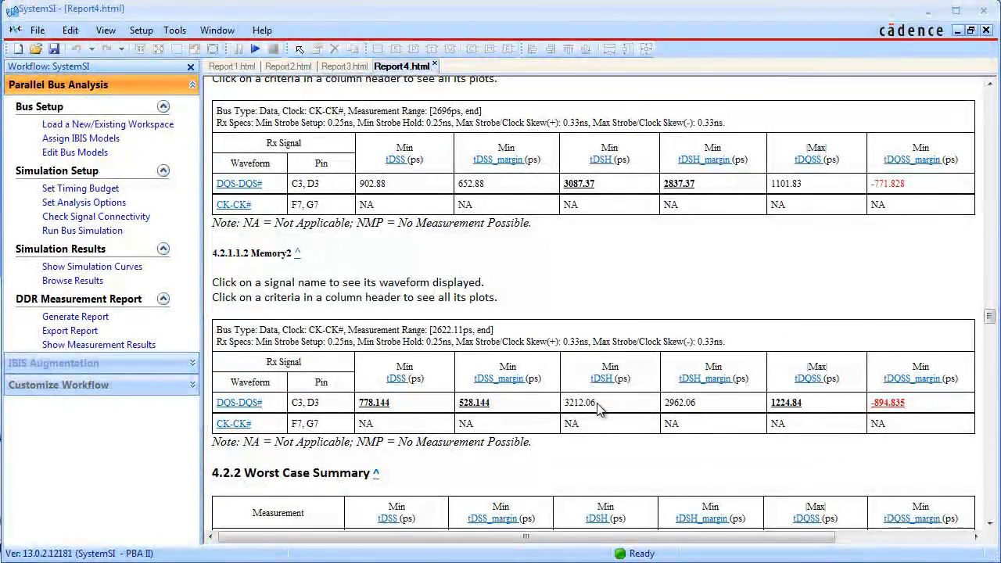
{"action": "mouse_move", "coordinate": [611, 402]}
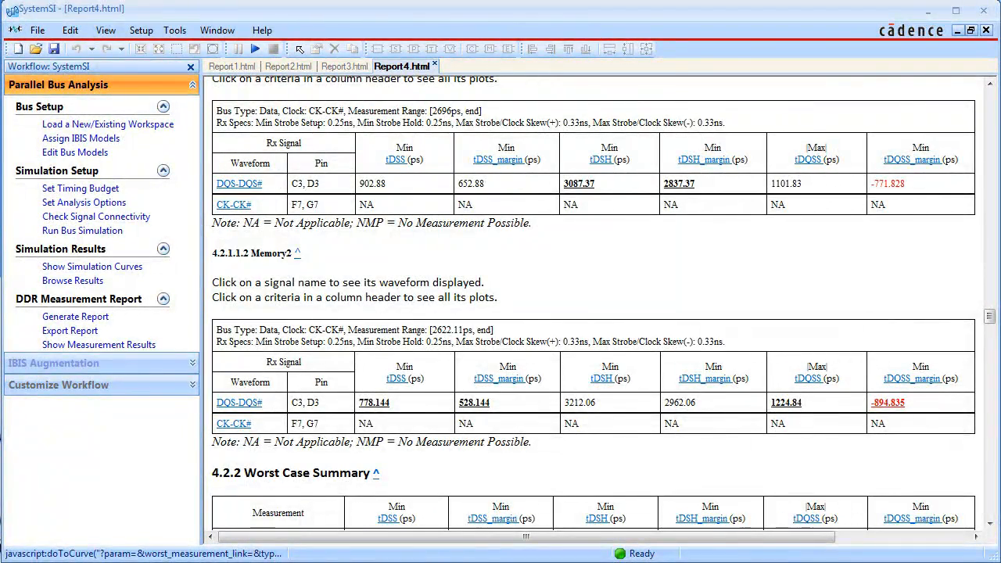
{"action": "left_click", "coordinate": [238, 402]}
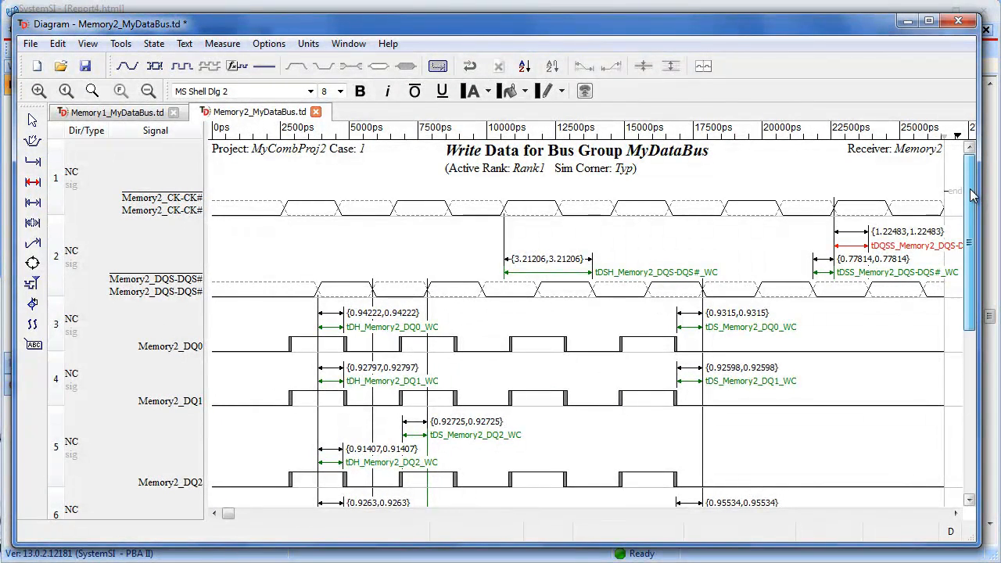
{"action": "scroll", "scroll_direction": "down", "scroll_amount": 3}
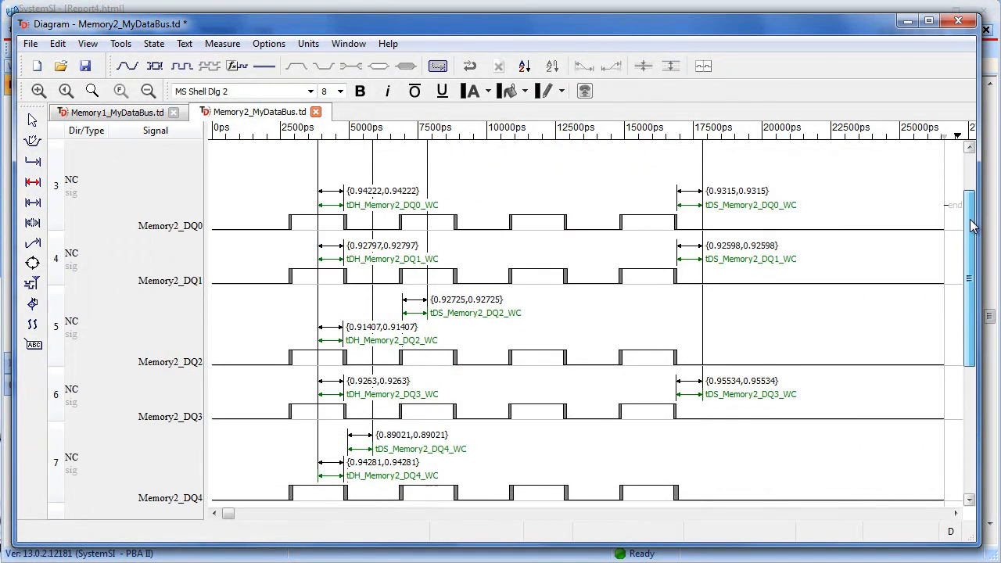
{"action": "scroll", "scroll_direction": "down", "scroll_amount": 3}
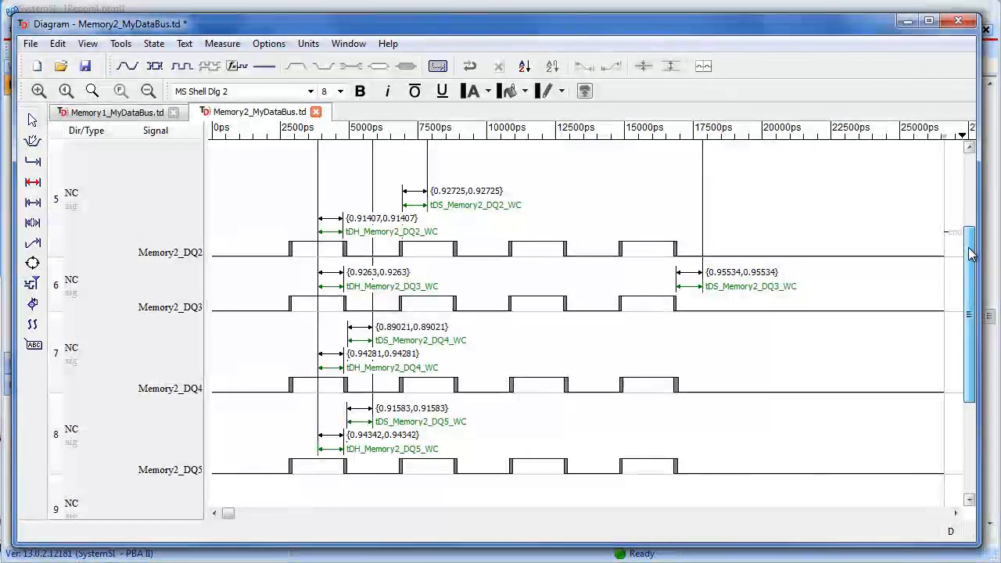
{"action": "scroll", "scroll_direction": "down", "scroll_amount": 3}
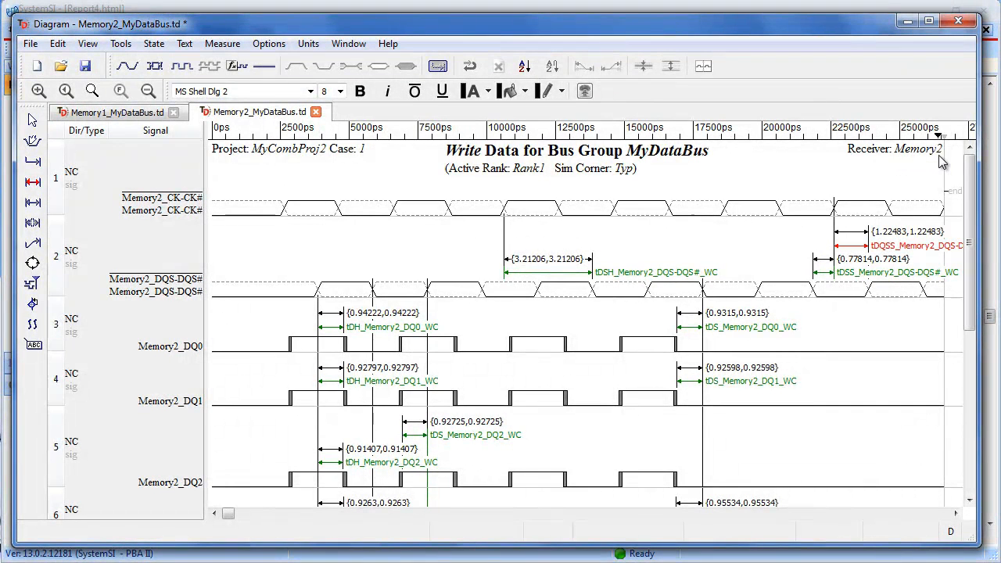
{"action": "mouse_move", "coordinate": [266, 159]}
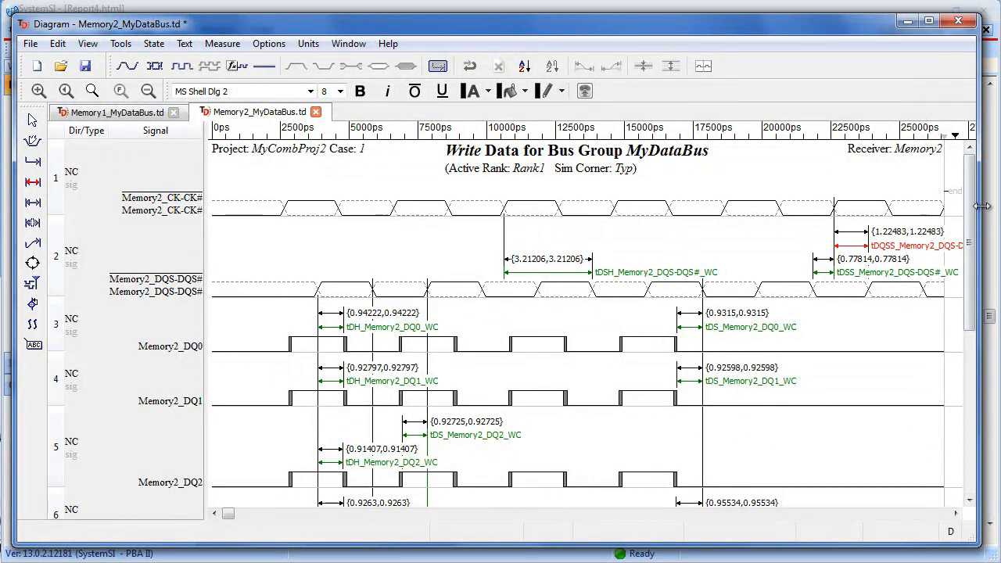
{"action": "scroll", "scroll_direction": "down", "scroll_amount": 3}
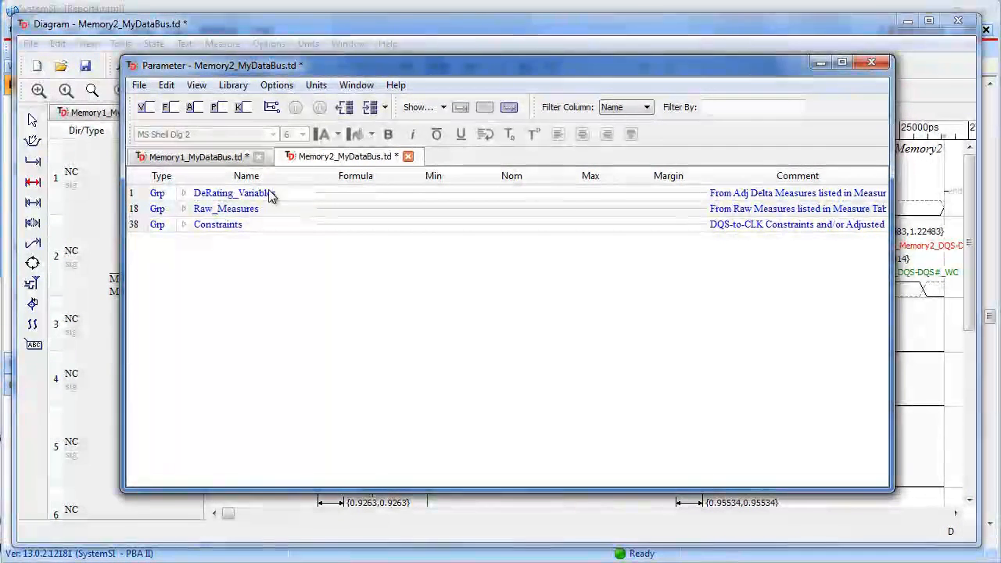
Review Raw_Measures, then show the Constraints group with setup, hold and strobe margins
{"action": "left_click", "coordinate": [185, 194]}
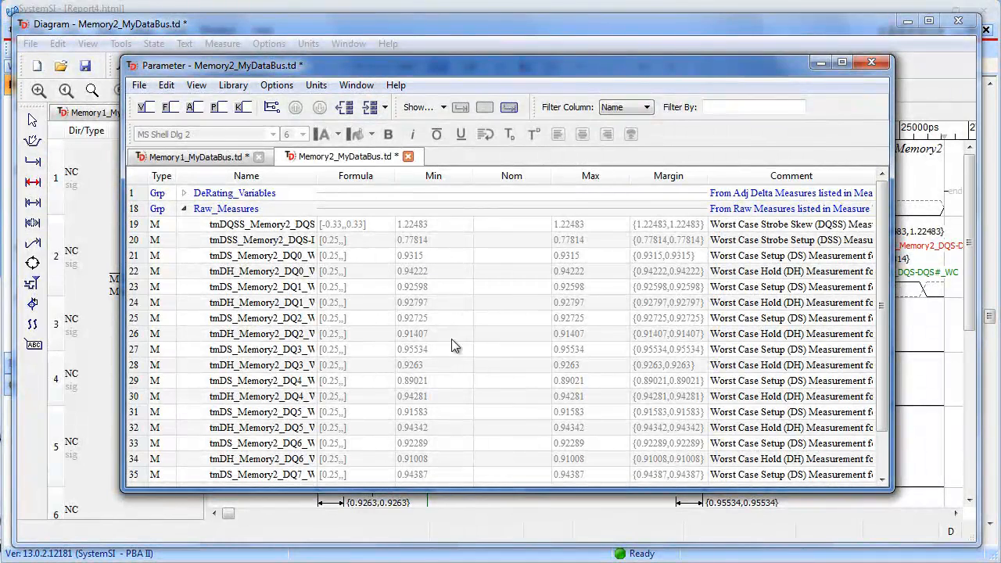
{"action": "left_click", "coordinate": [185, 209]}
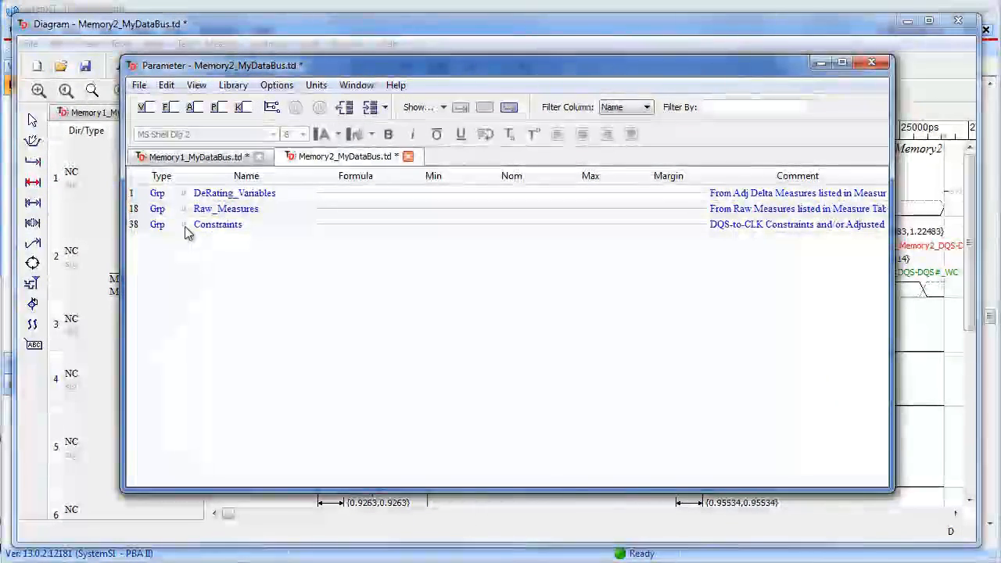
{"action": "left_click", "coordinate": [185, 225]}
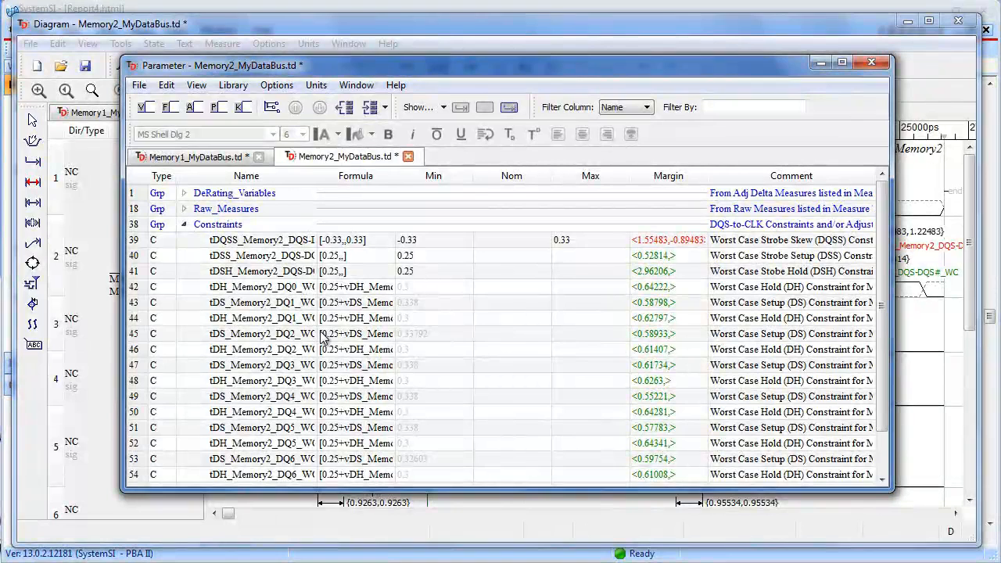
{"action": "mouse_move", "coordinate": [291, 197]}
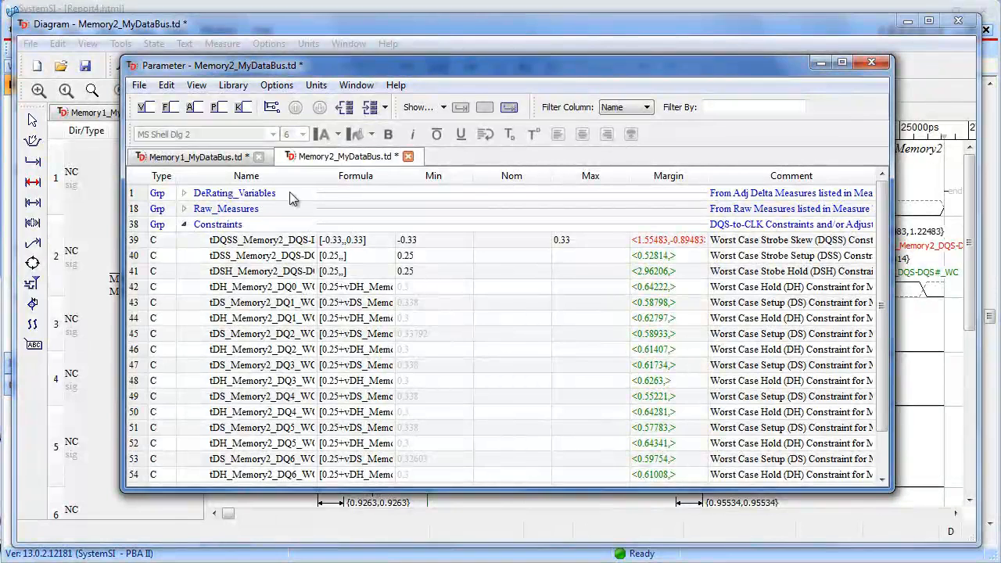
{"action": "mouse_move", "coordinate": [357, 281]}
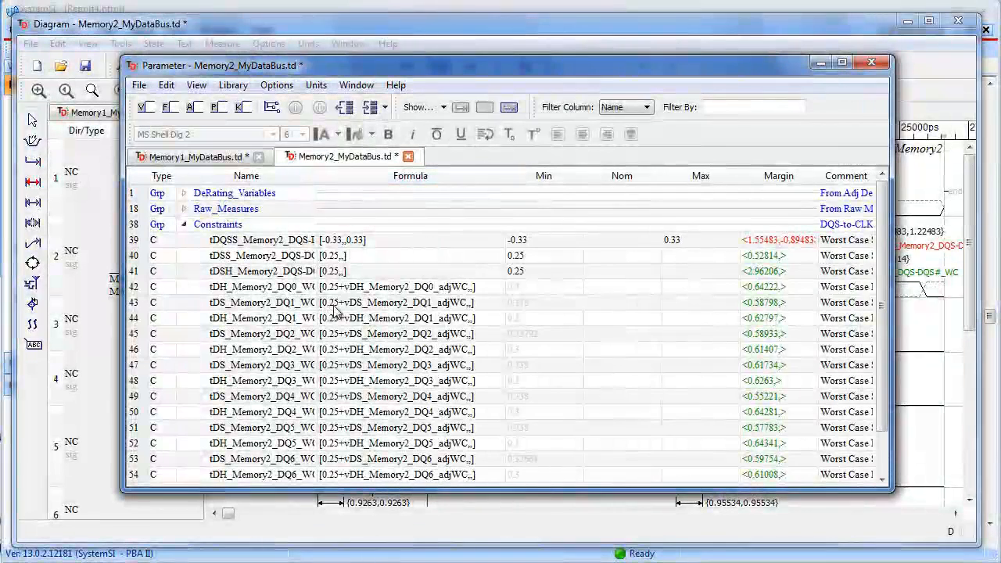
{"action": "mouse_move", "coordinate": [462, 313]}
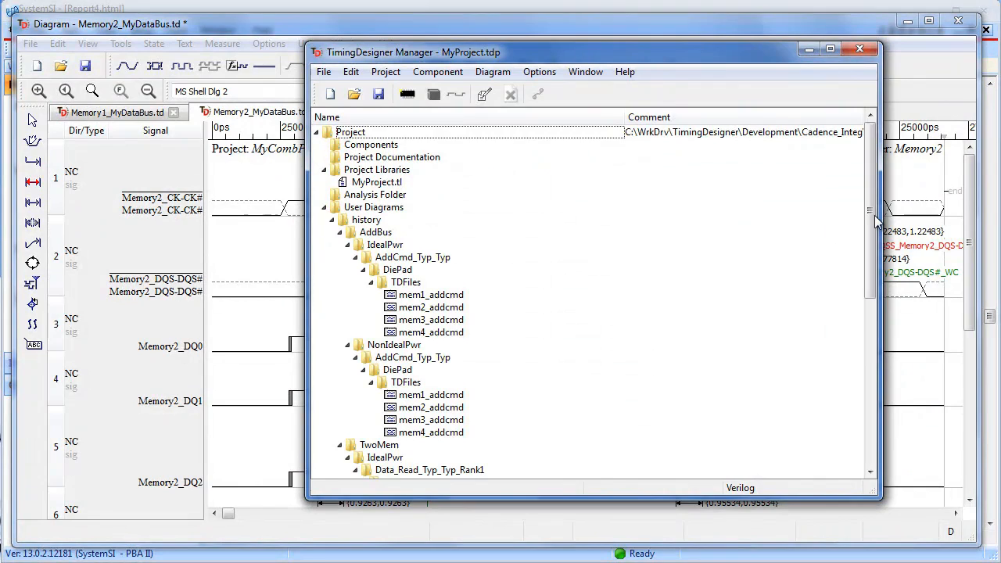
Browse the User Diagrams history folders with the AddBus and TwoMem timing files
{"action": "scroll", "scroll_direction": "down", "scroll_amount": 3}
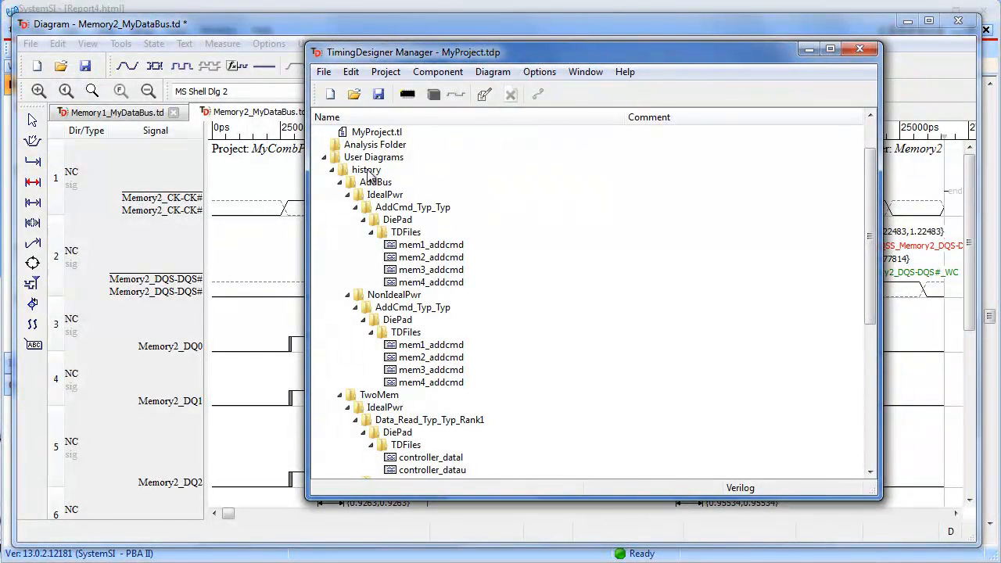
{"action": "scroll", "scroll_direction": "down", "scroll_amount": 3}
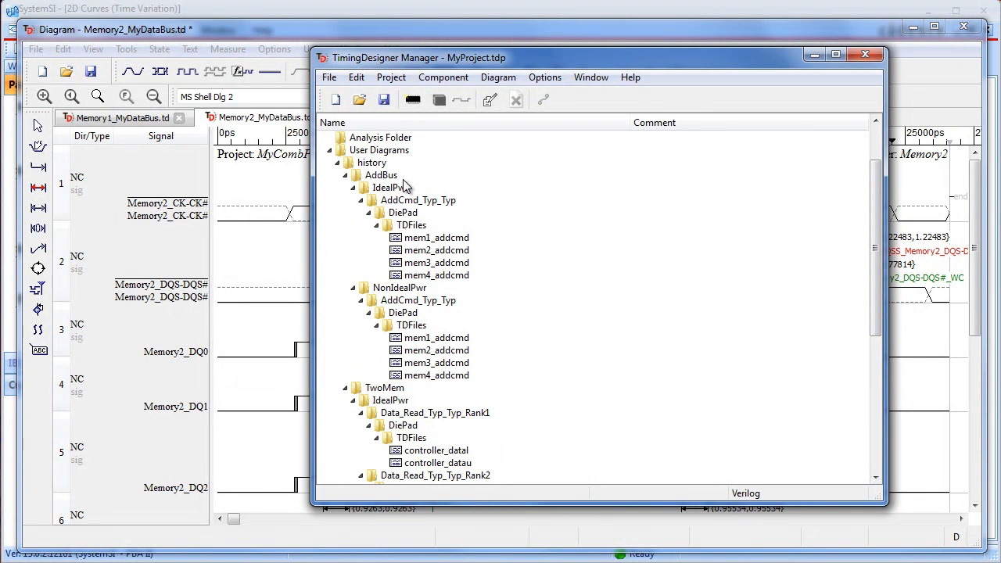
{"action": "mouse_move", "coordinate": [415, 232]}
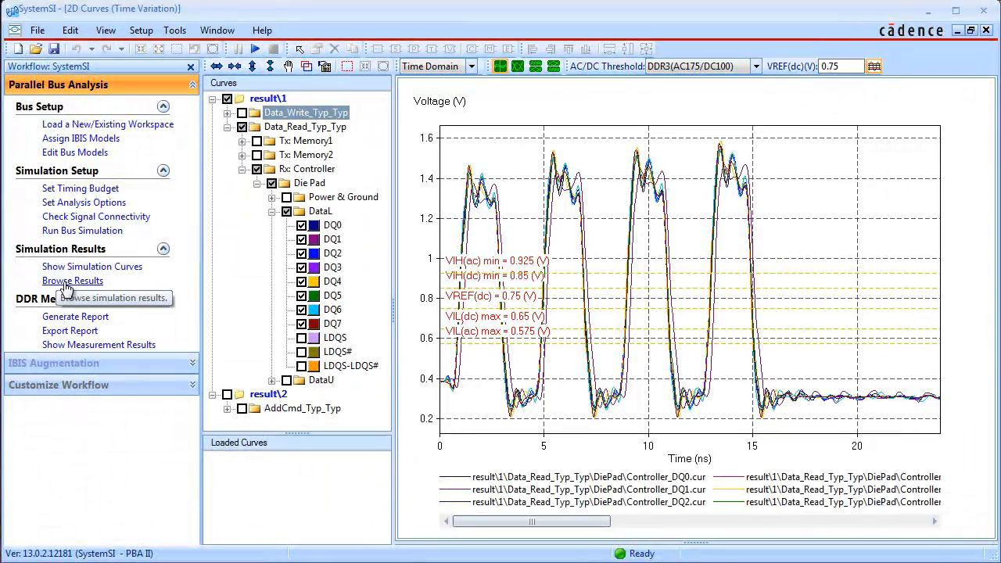
Load the history > AddBus > IdealPwr > AddCmd_Typ_Typ result from the Results Browser
{"action": "left_click", "coordinate": [72, 280]}
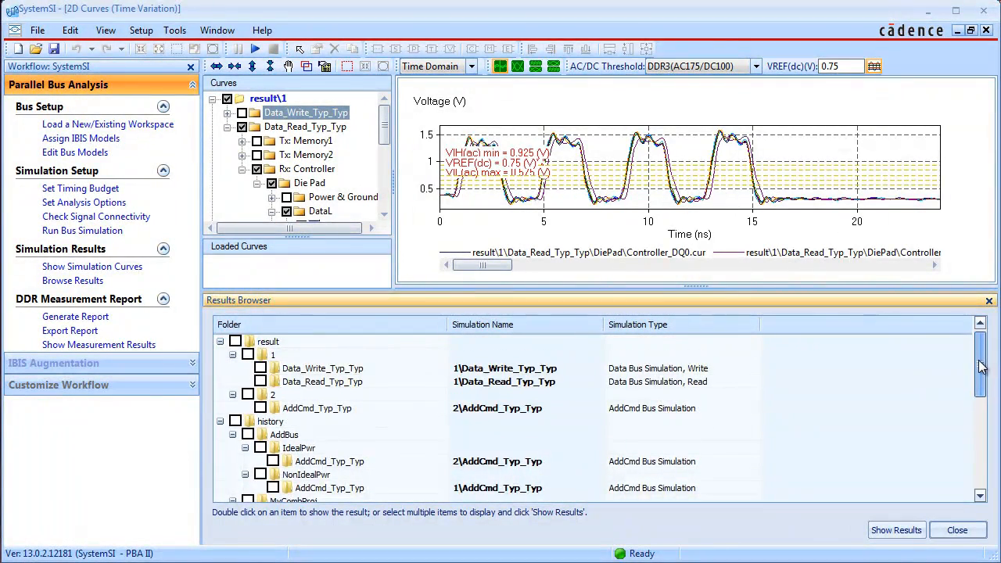
{"action": "scroll", "scroll_direction": "down", "scroll_amount": 3}
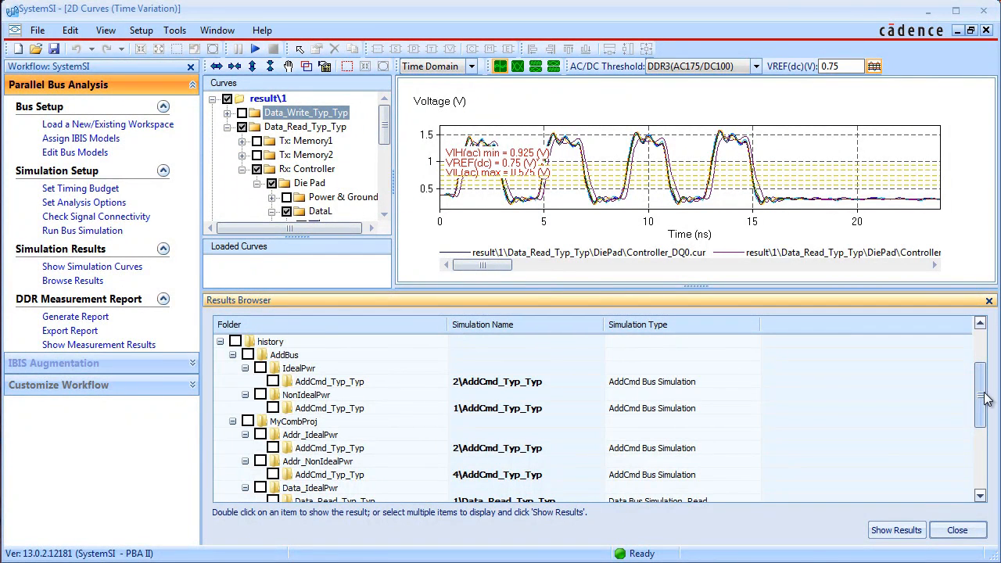
{"action": "scroll", "scroll_direction": "down", "scroll_amount": 3}
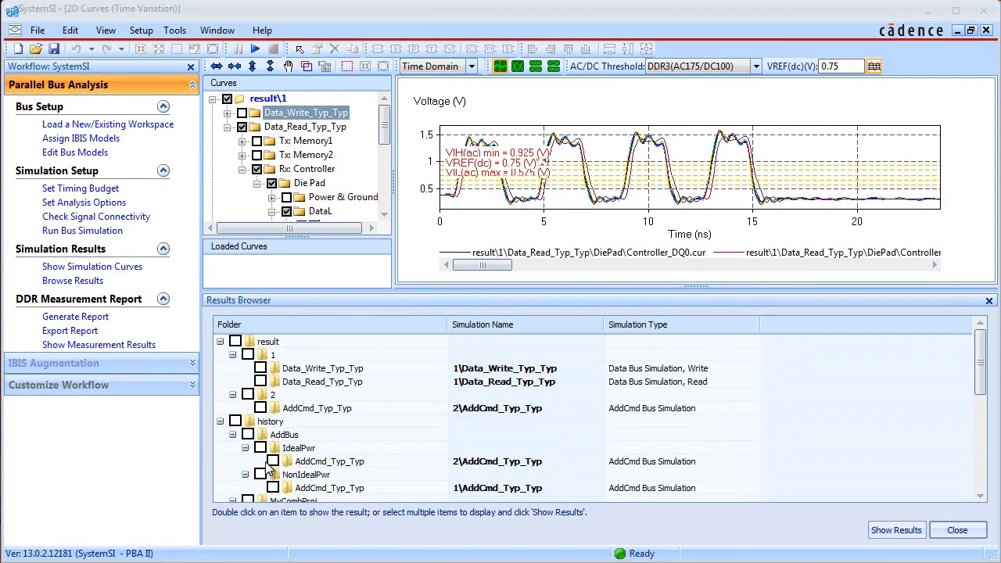
{"action": "left_click", "coordinate": [272, 460]}
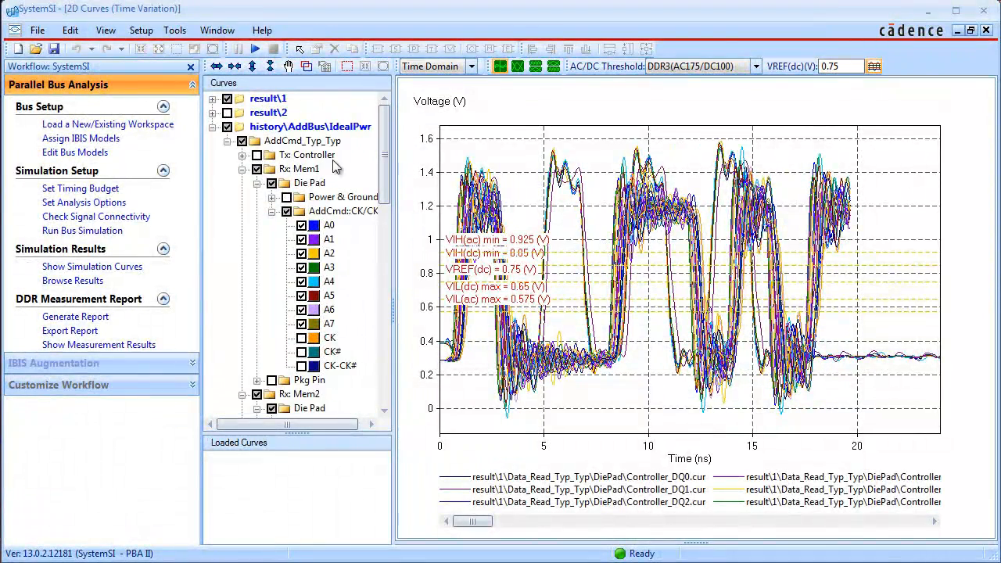
Collapse Rx: Mem1 so receivers Mem1–Mem4 show under AddCmd_Typ_Typ
{"action": "left_click", "coordinate": [242, 169]}
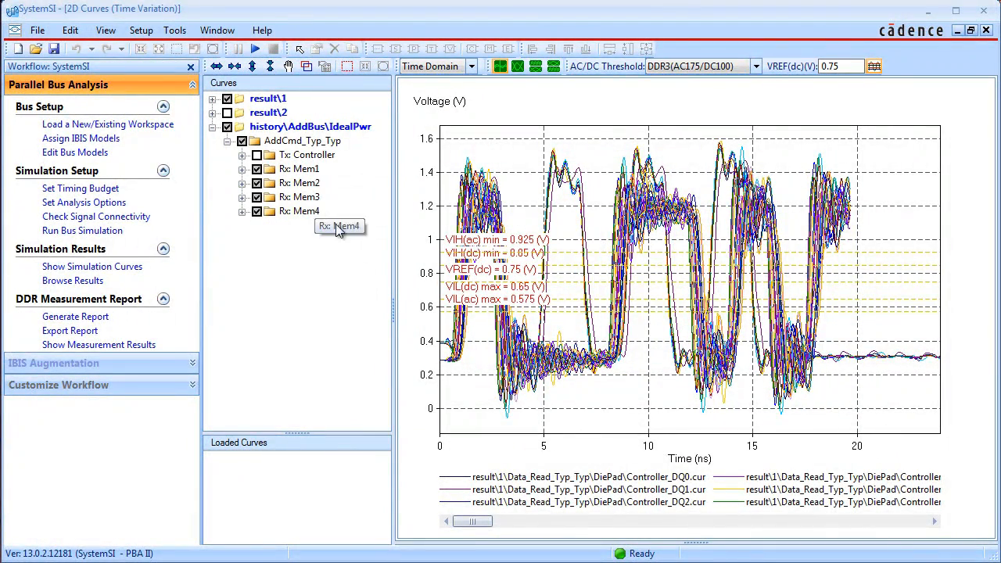
{"action": "left_click", "coordinate": [302, 141]}
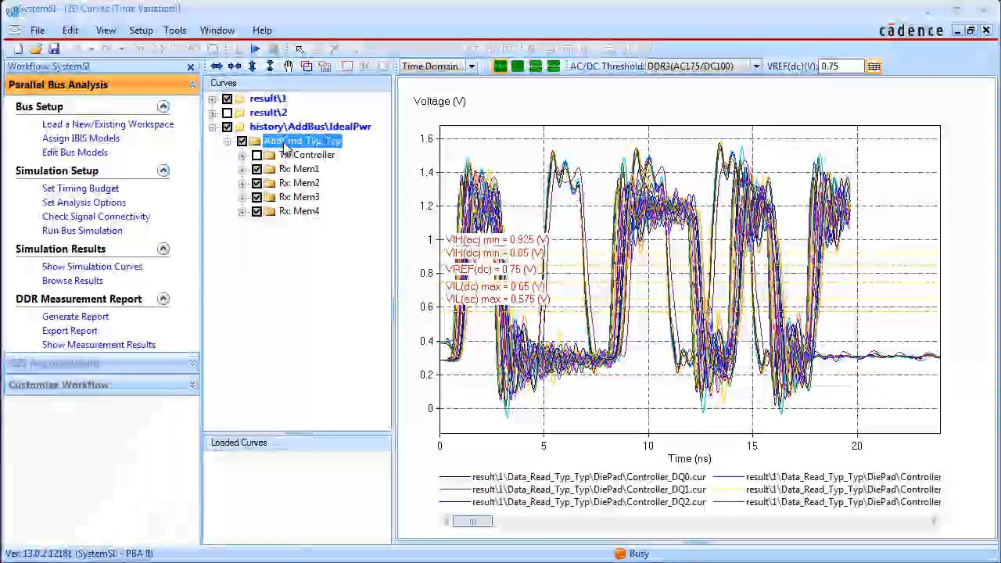